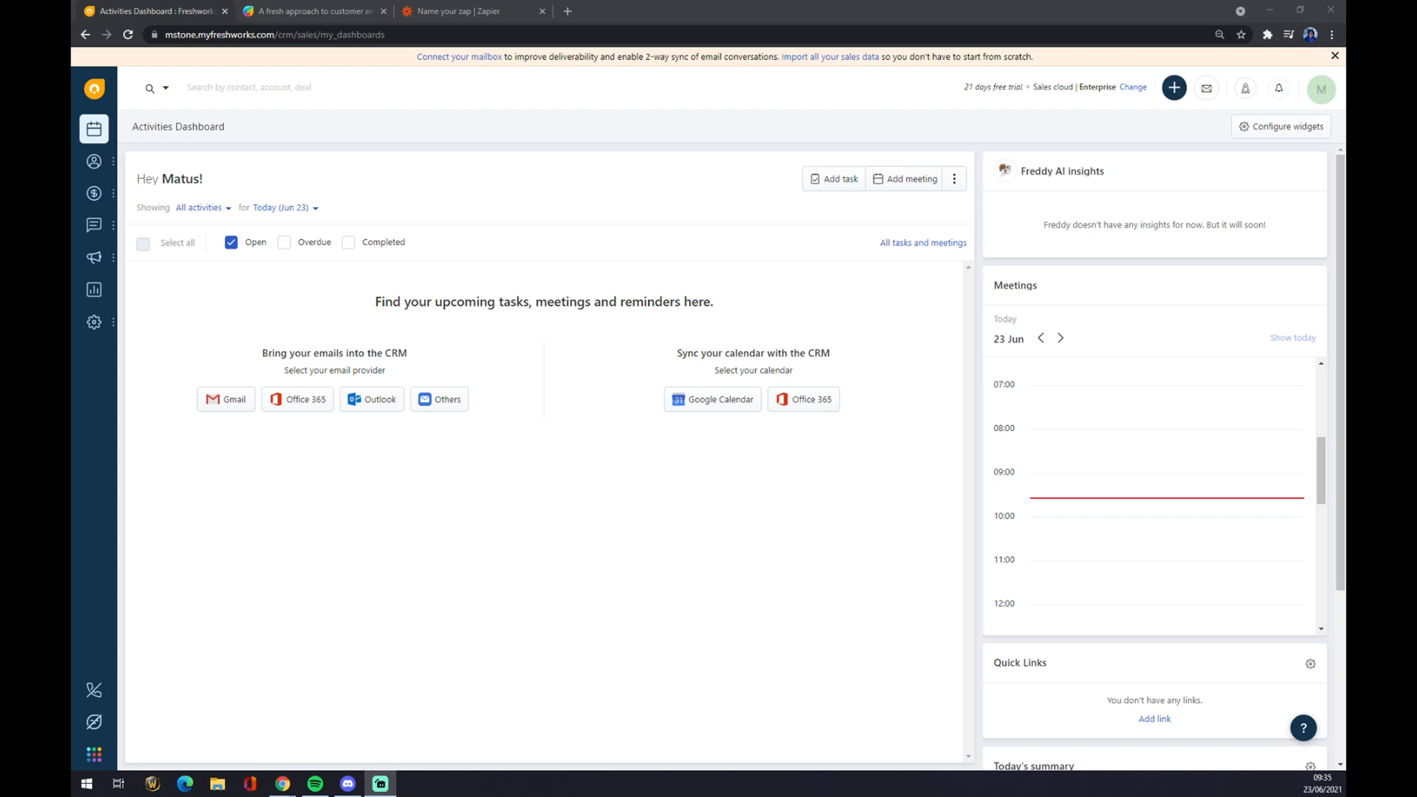
mouse_move(853, 89)
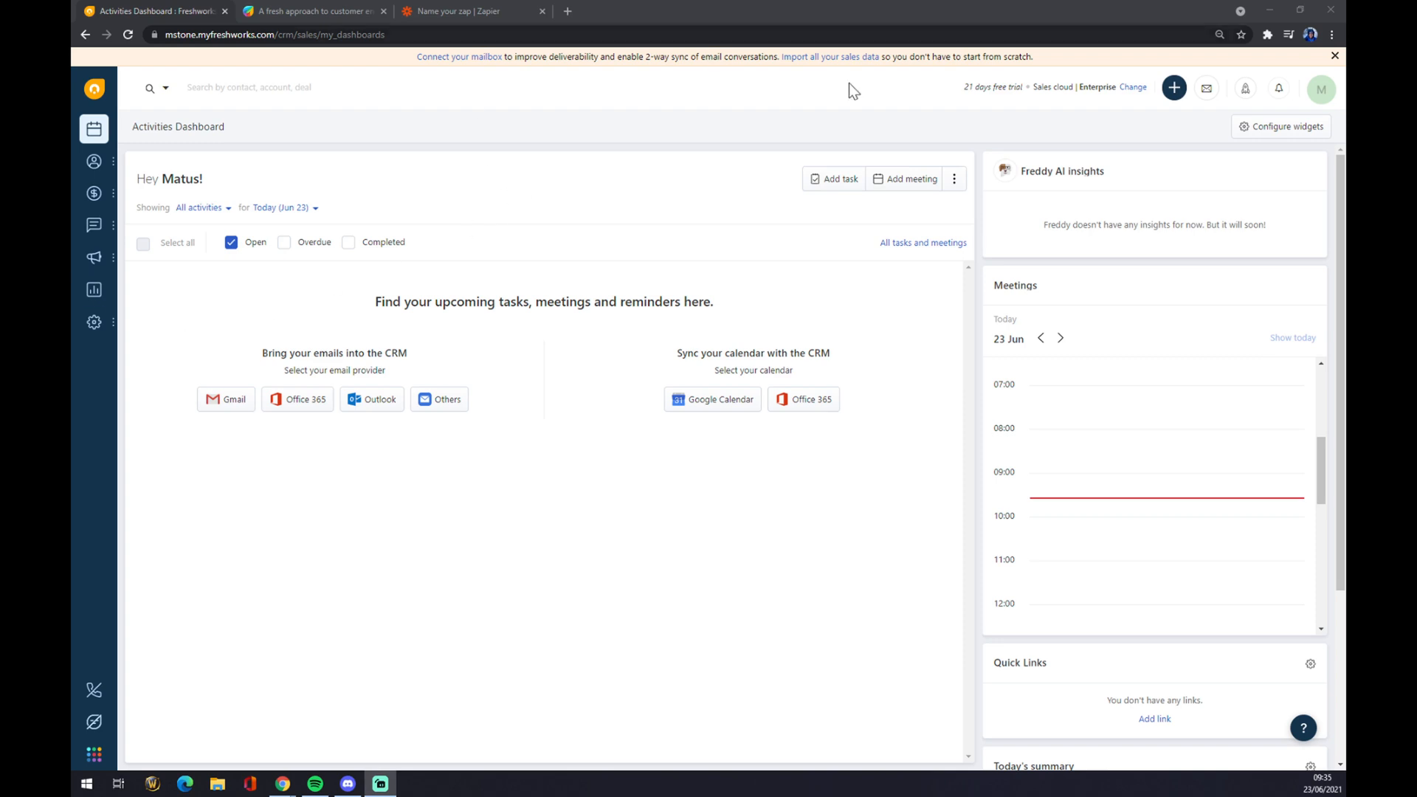
mouse_move(275, 583)
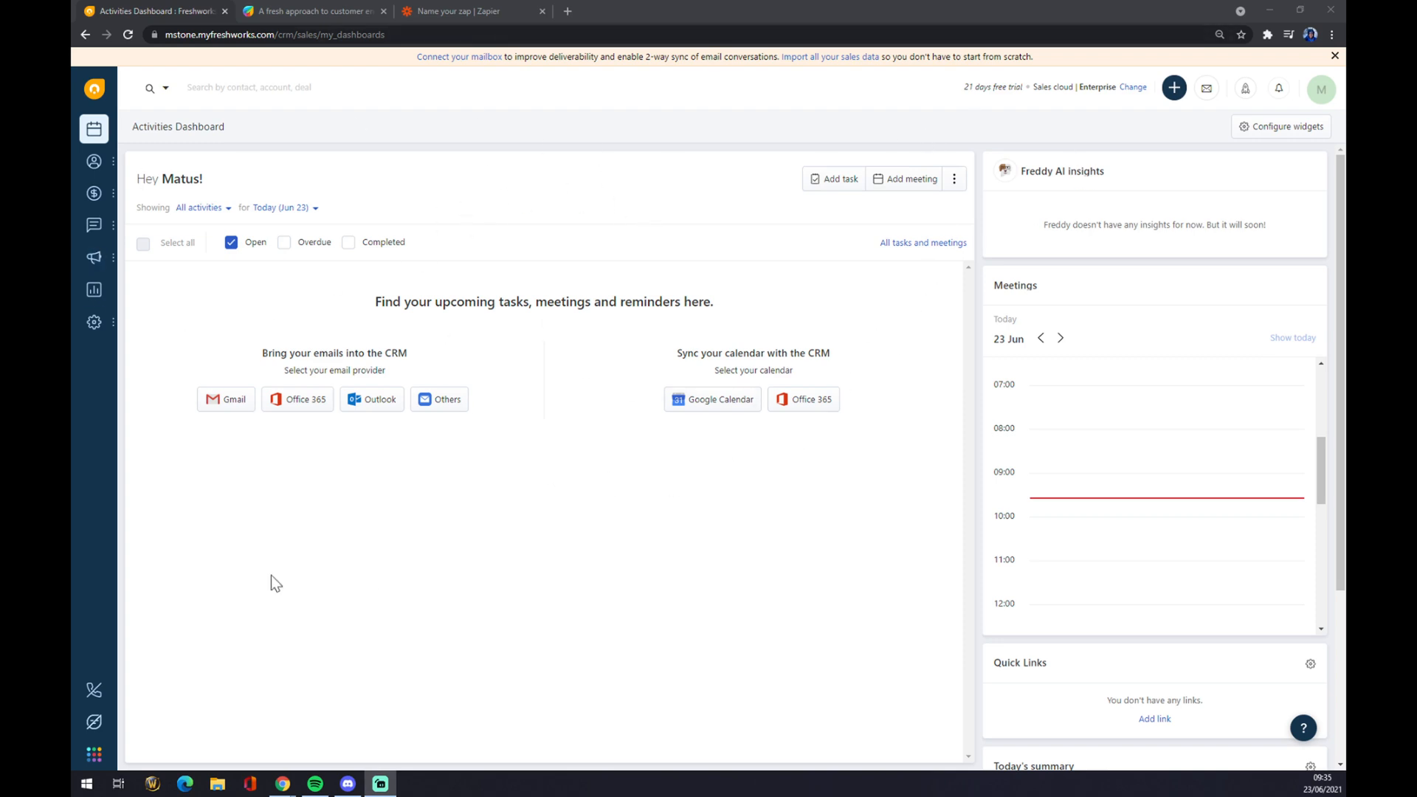
mouse_move(220, 295)
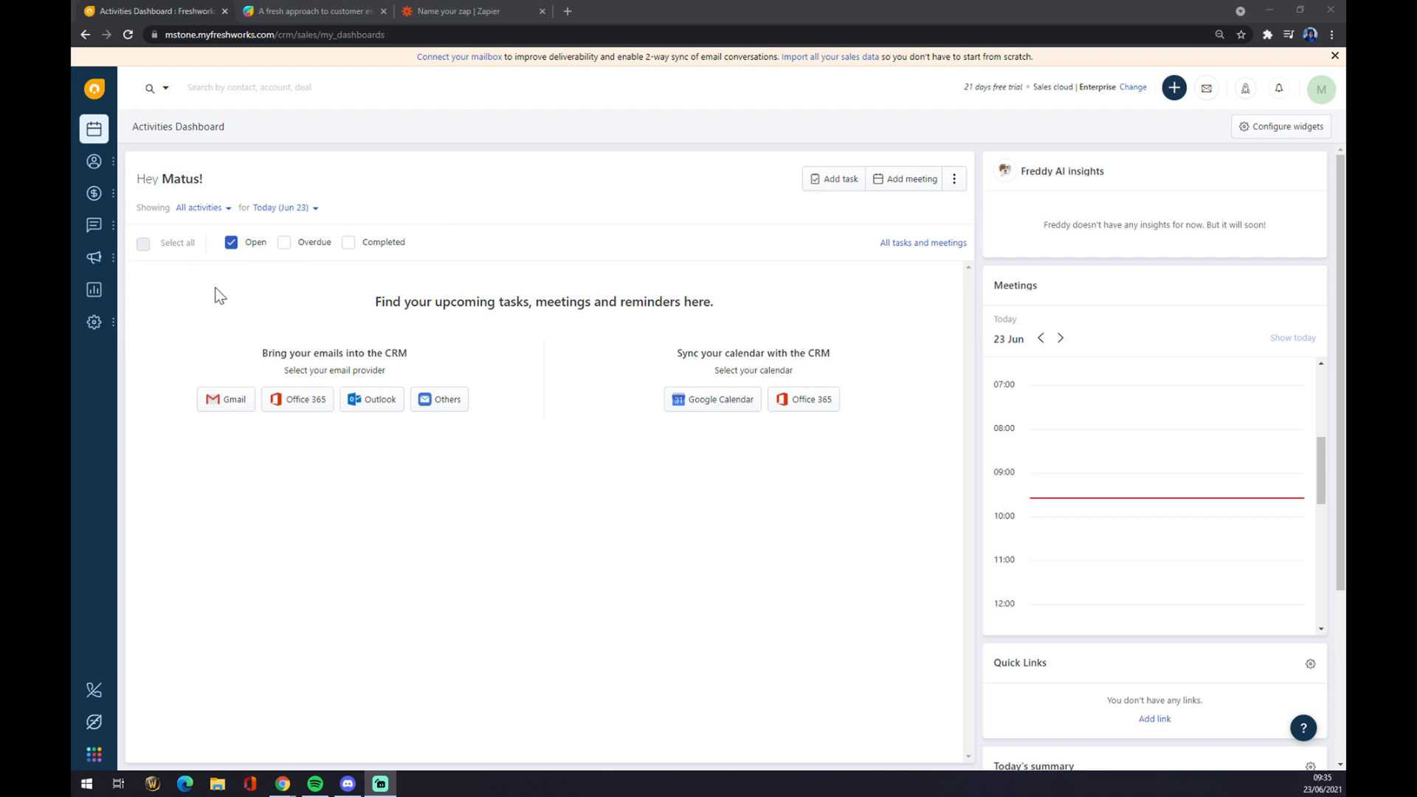
mouse_move(265, 177)
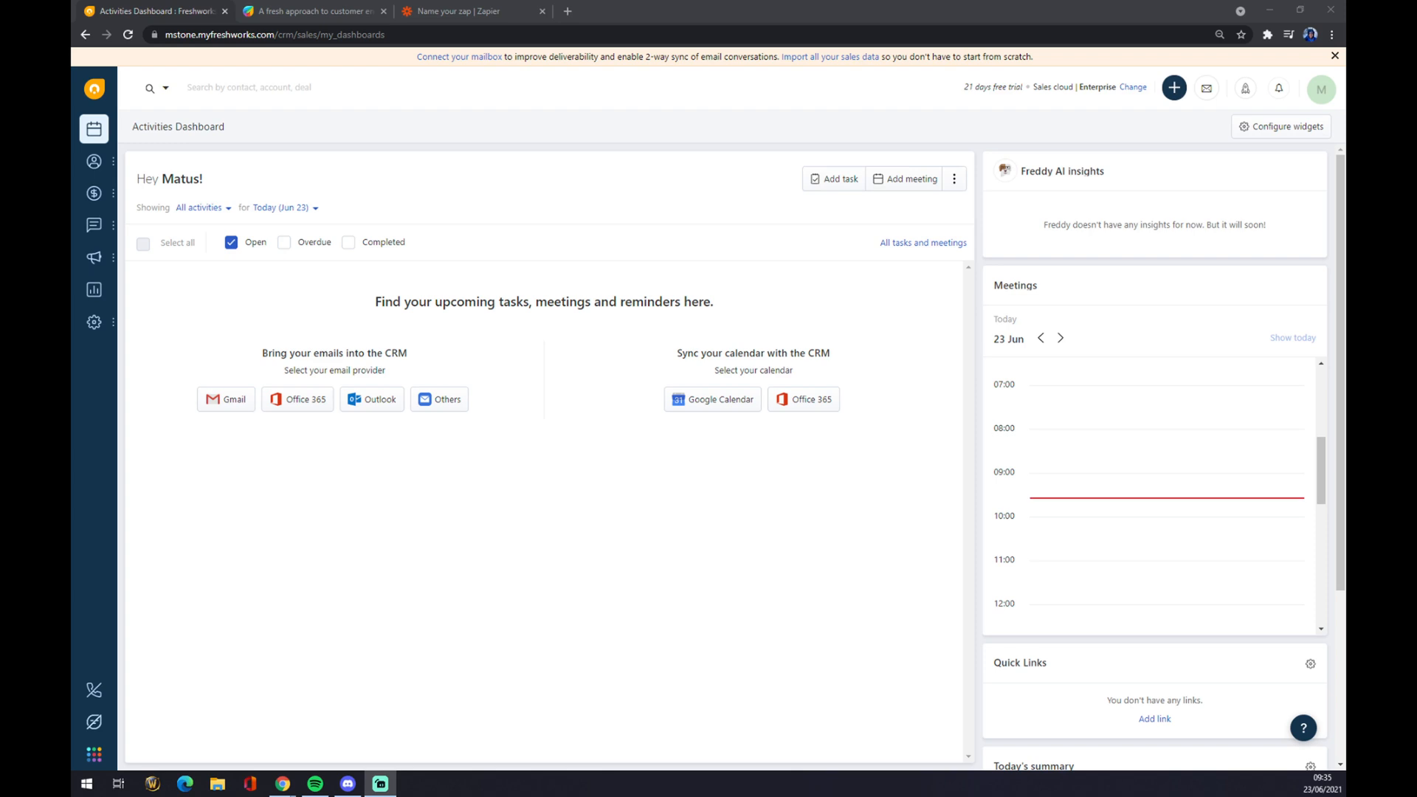
Open the Freshworks Marketplace from the freshworks.com Platform menu and browse its apps.
click(312, 11)
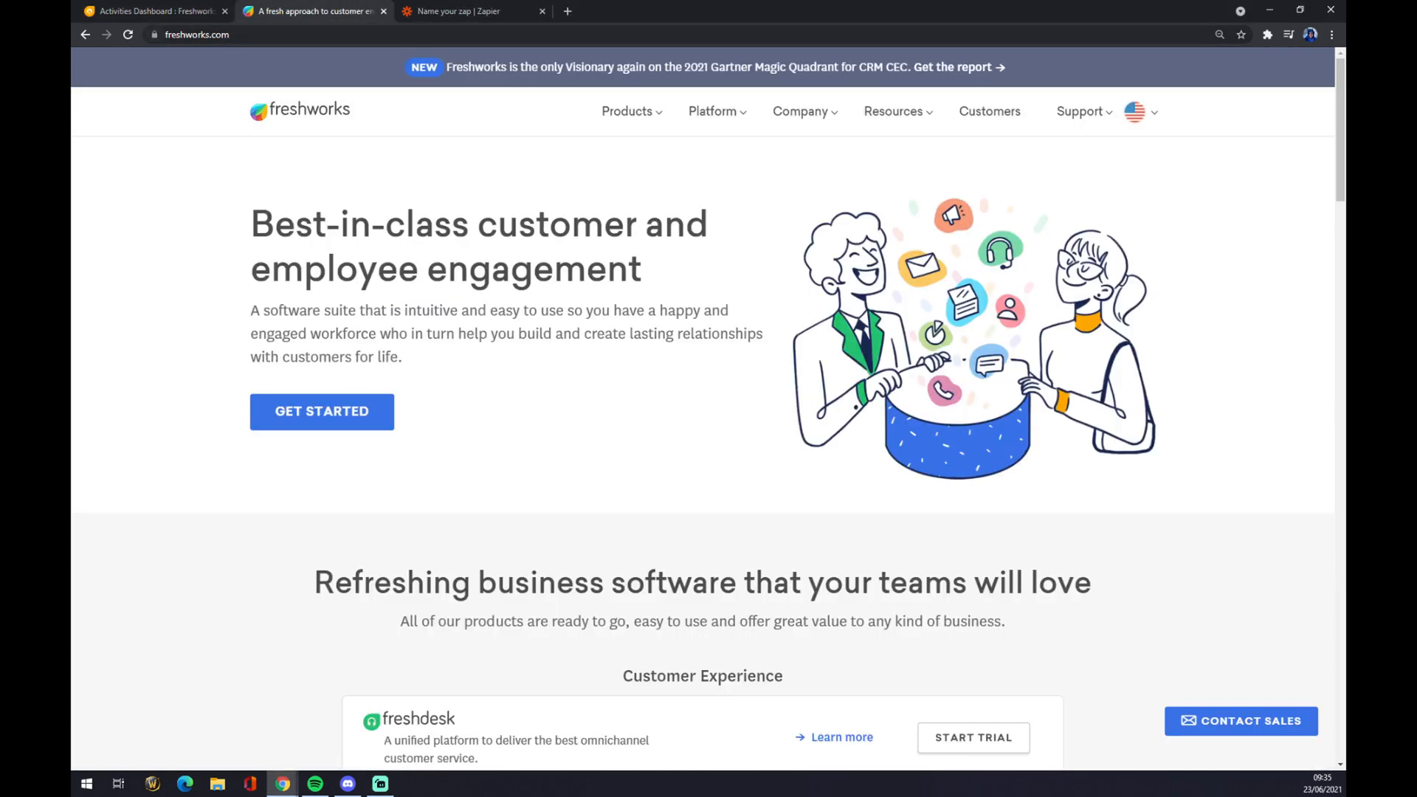
click(894, 110)
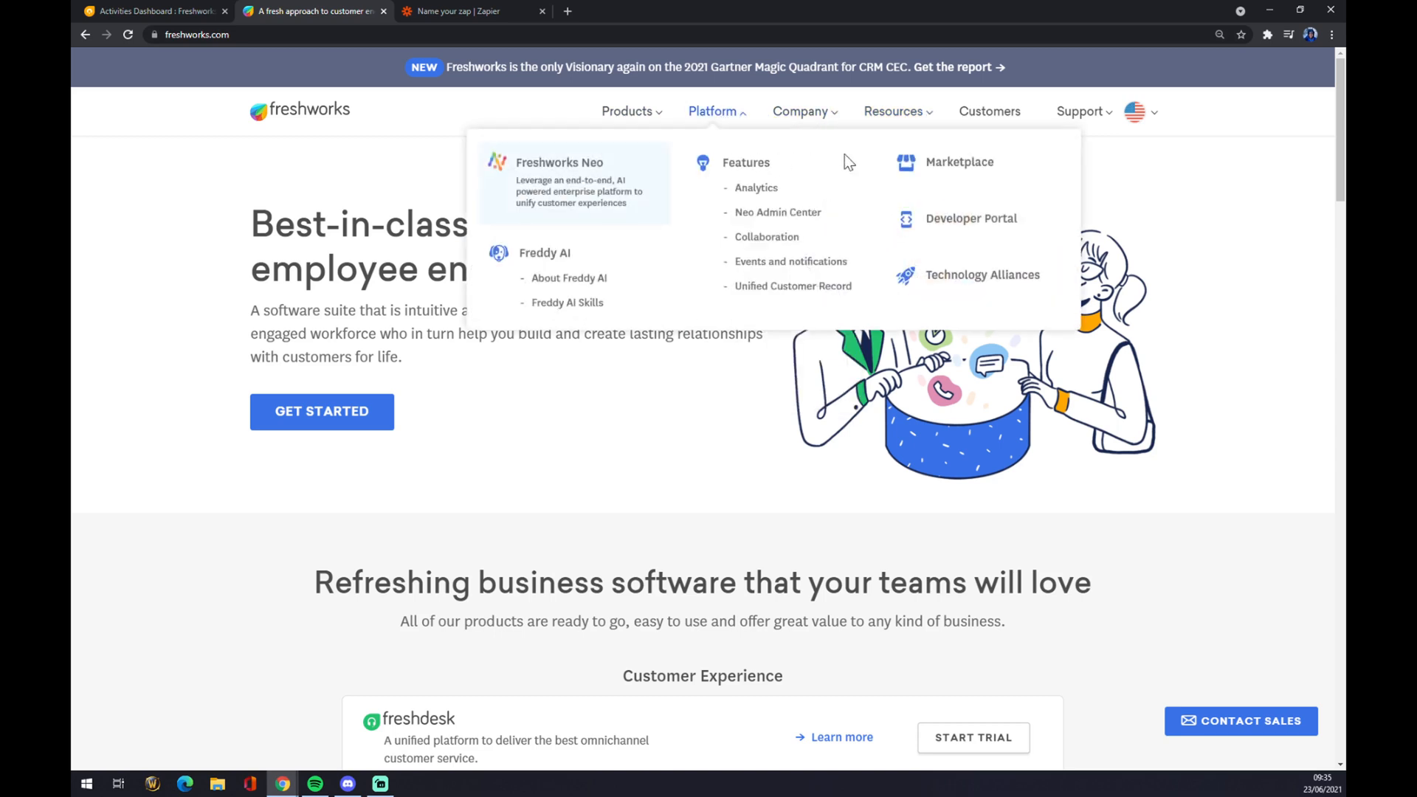
click(959, 162)
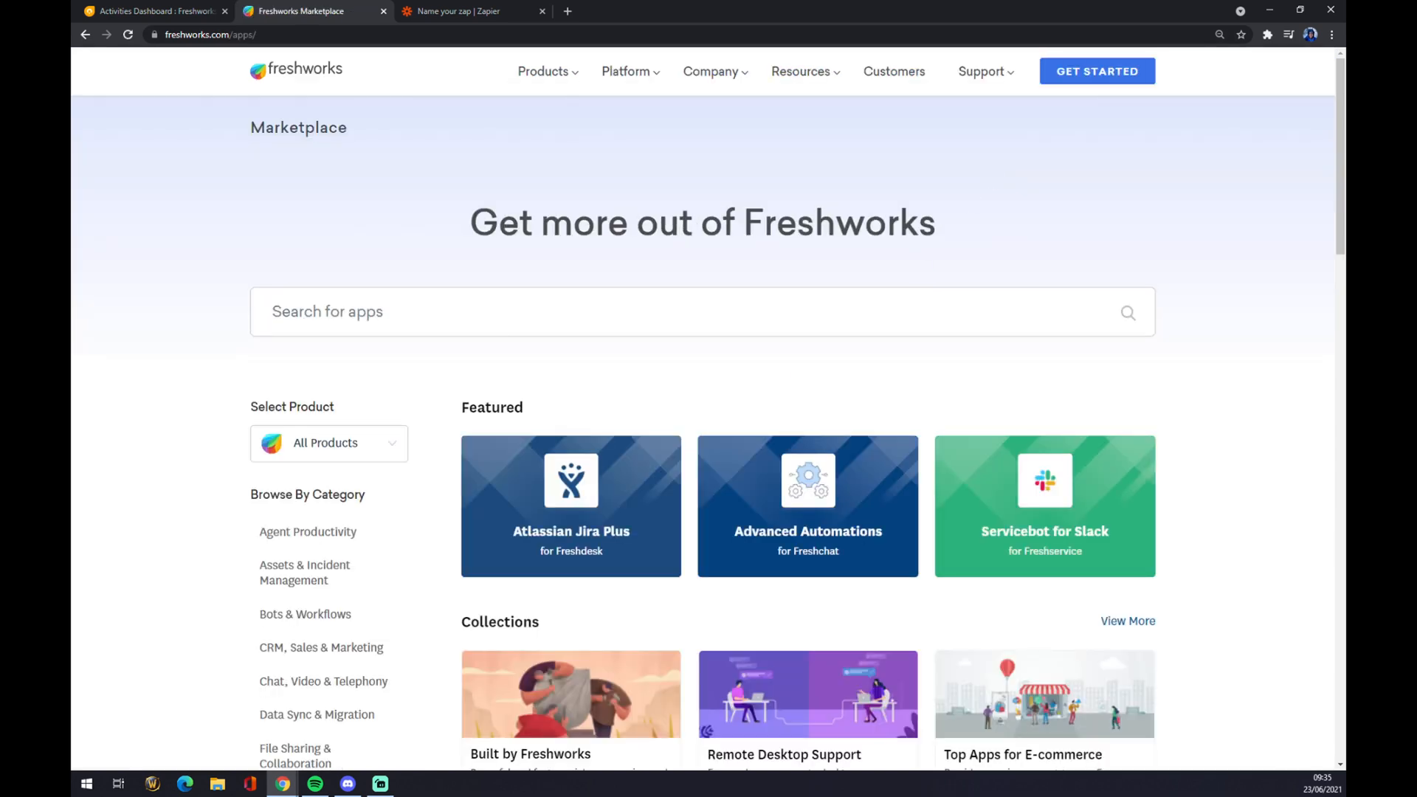
scroll(down, 3)
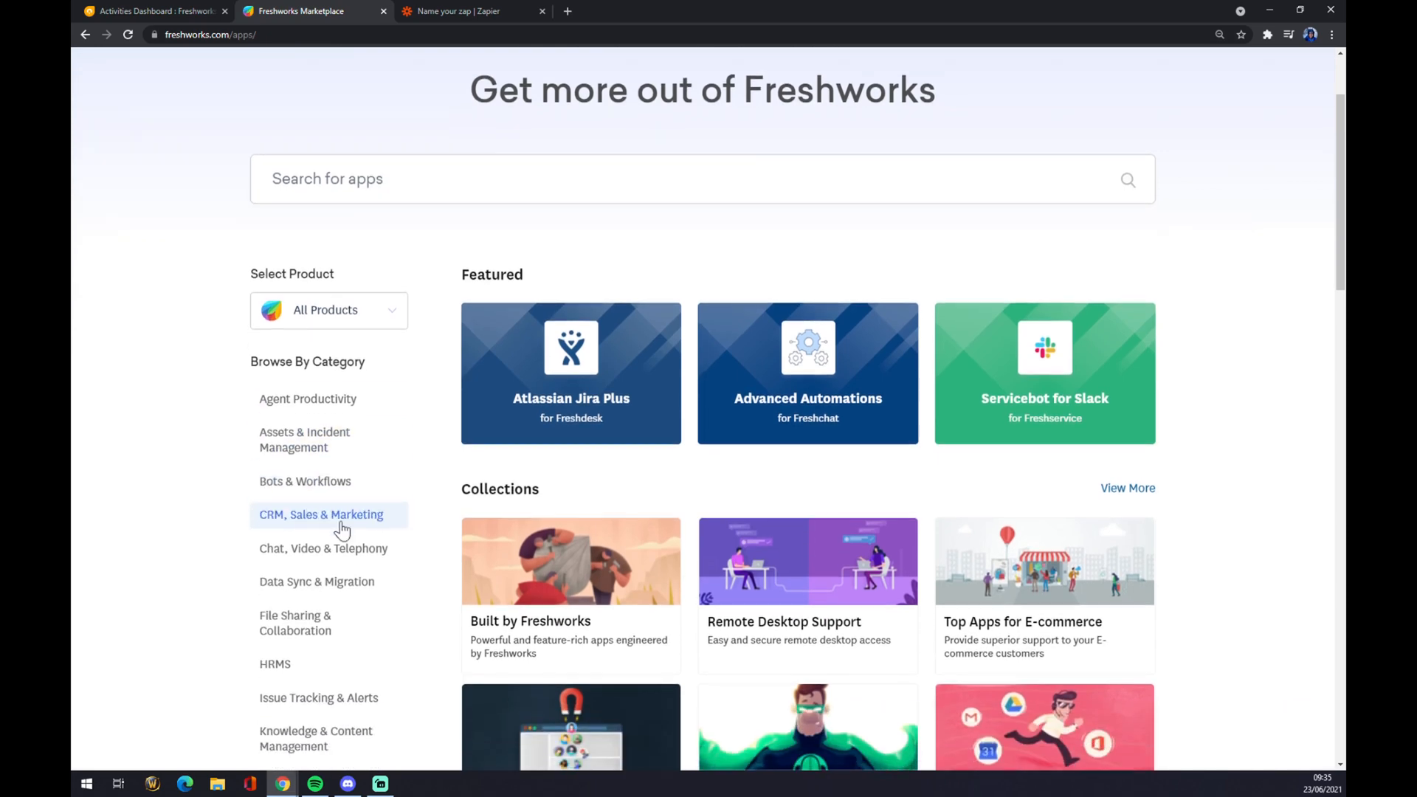
mouse_move(358, 528)
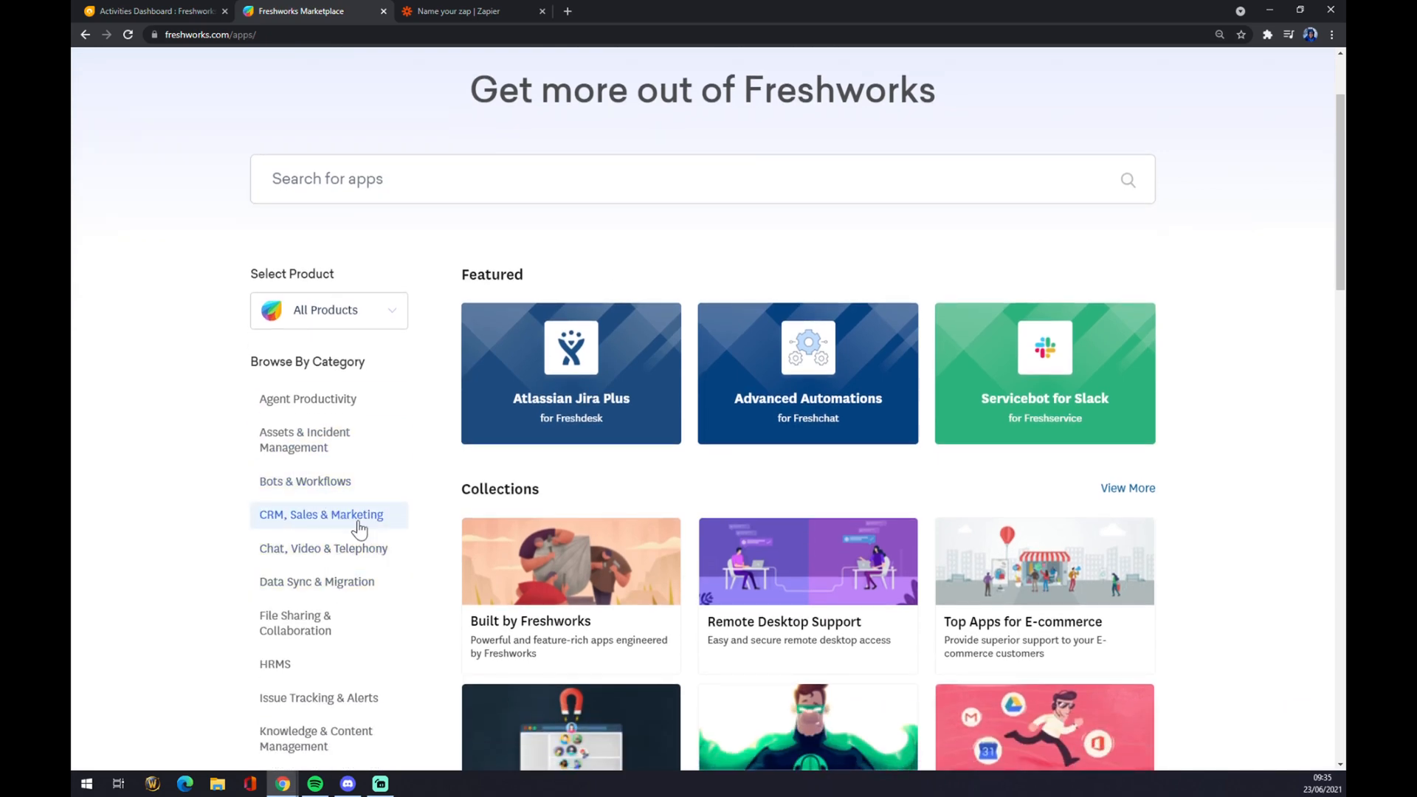
View the Zapier app under CRM, Sales & Marketing, then go back to that category.
click(321, 515)
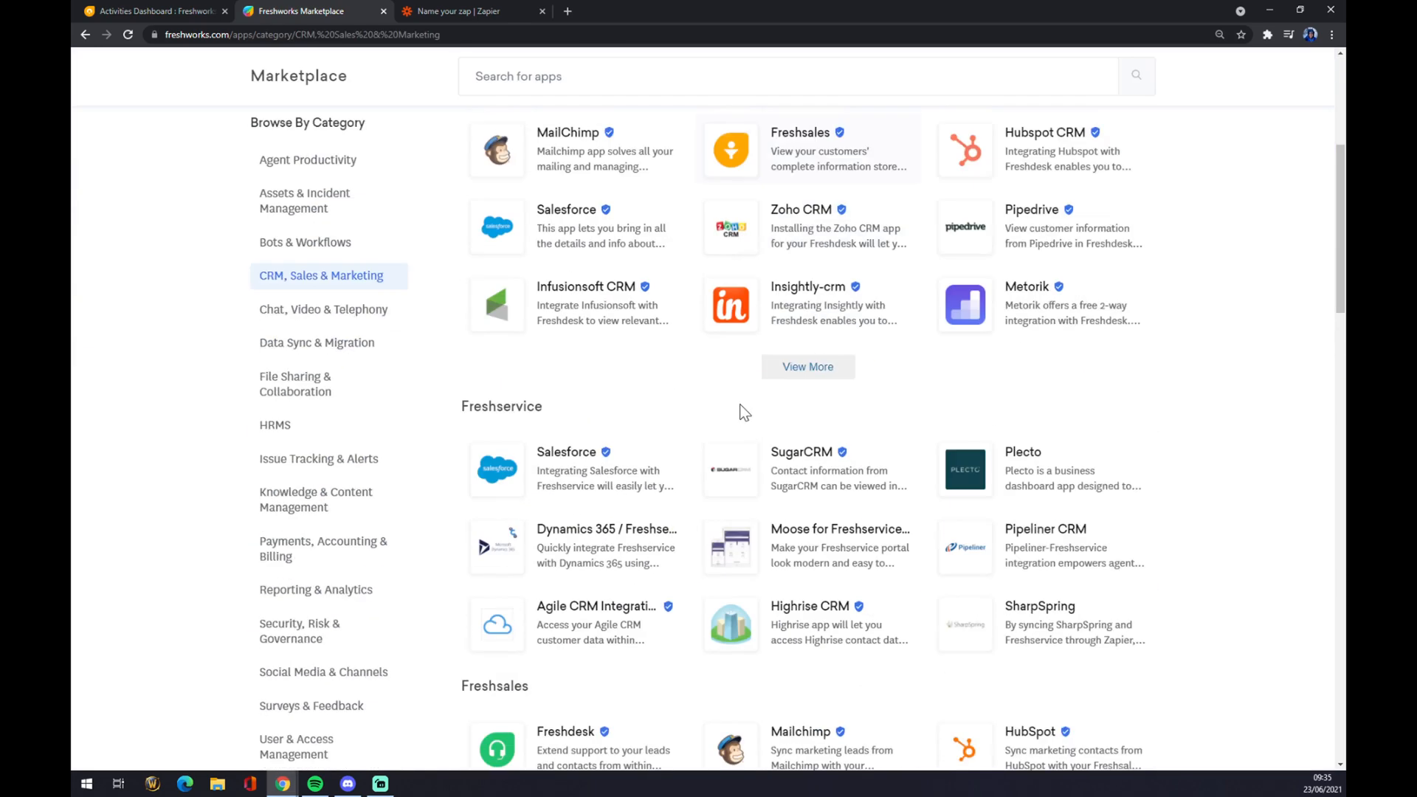
scroll(down, 3)
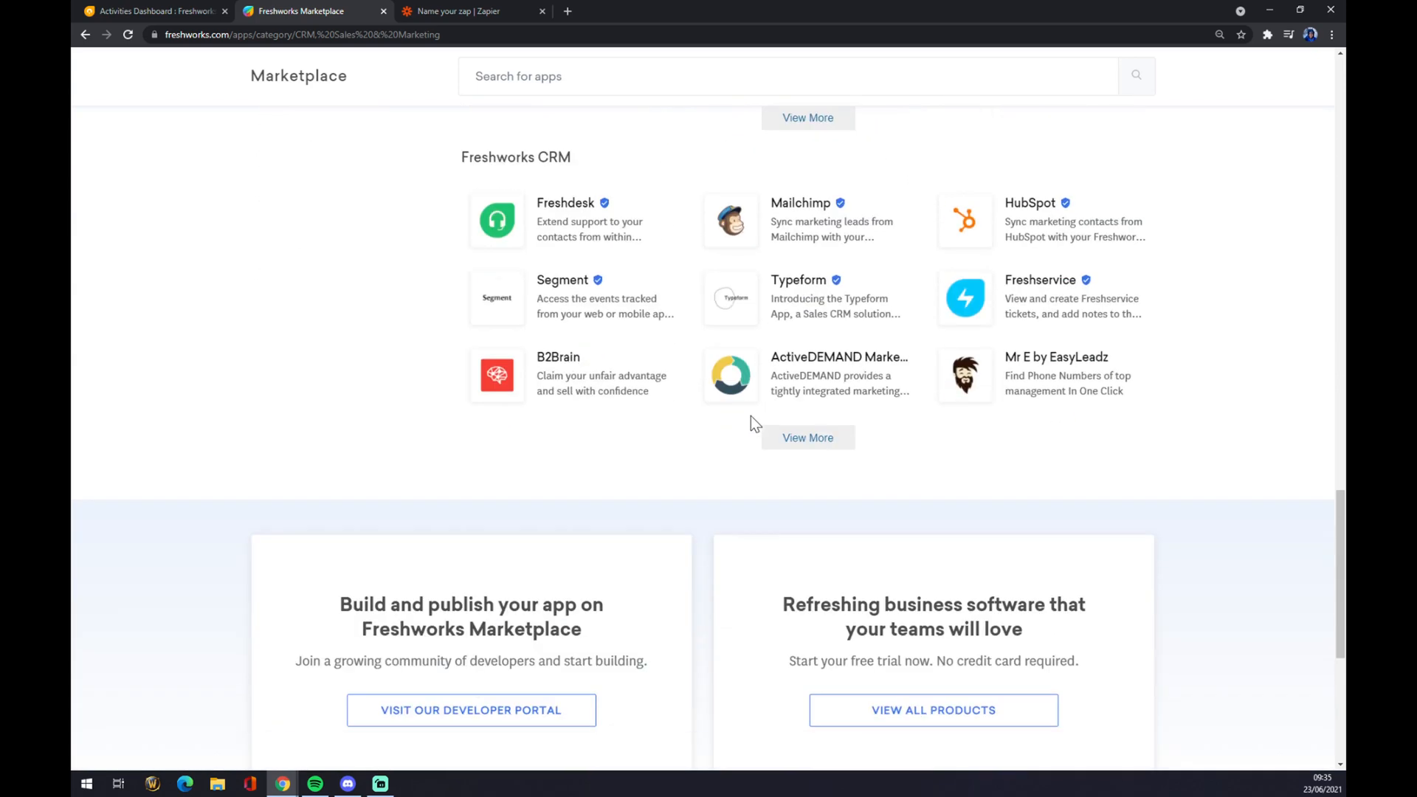
scroll(up, 3)
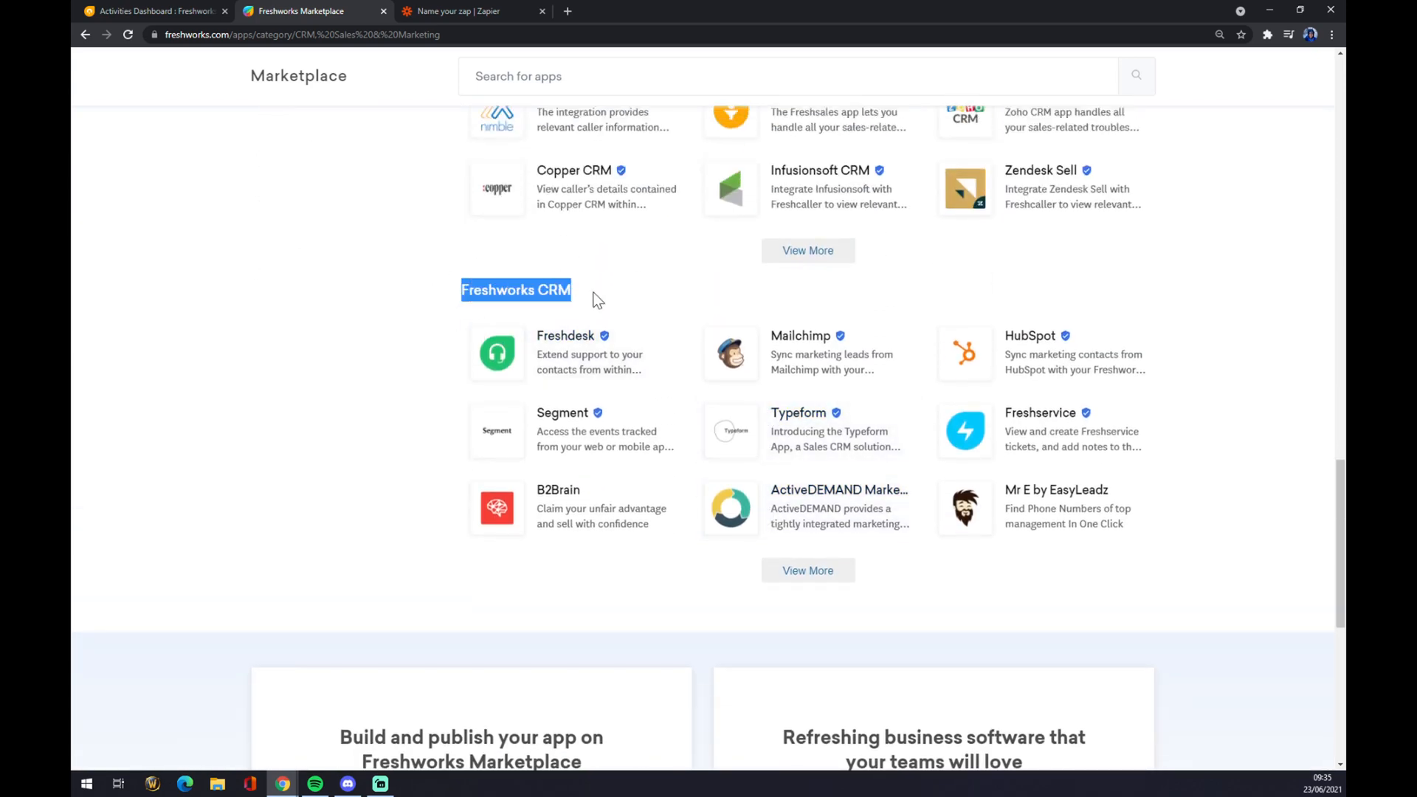
mouse_move(903, 609)
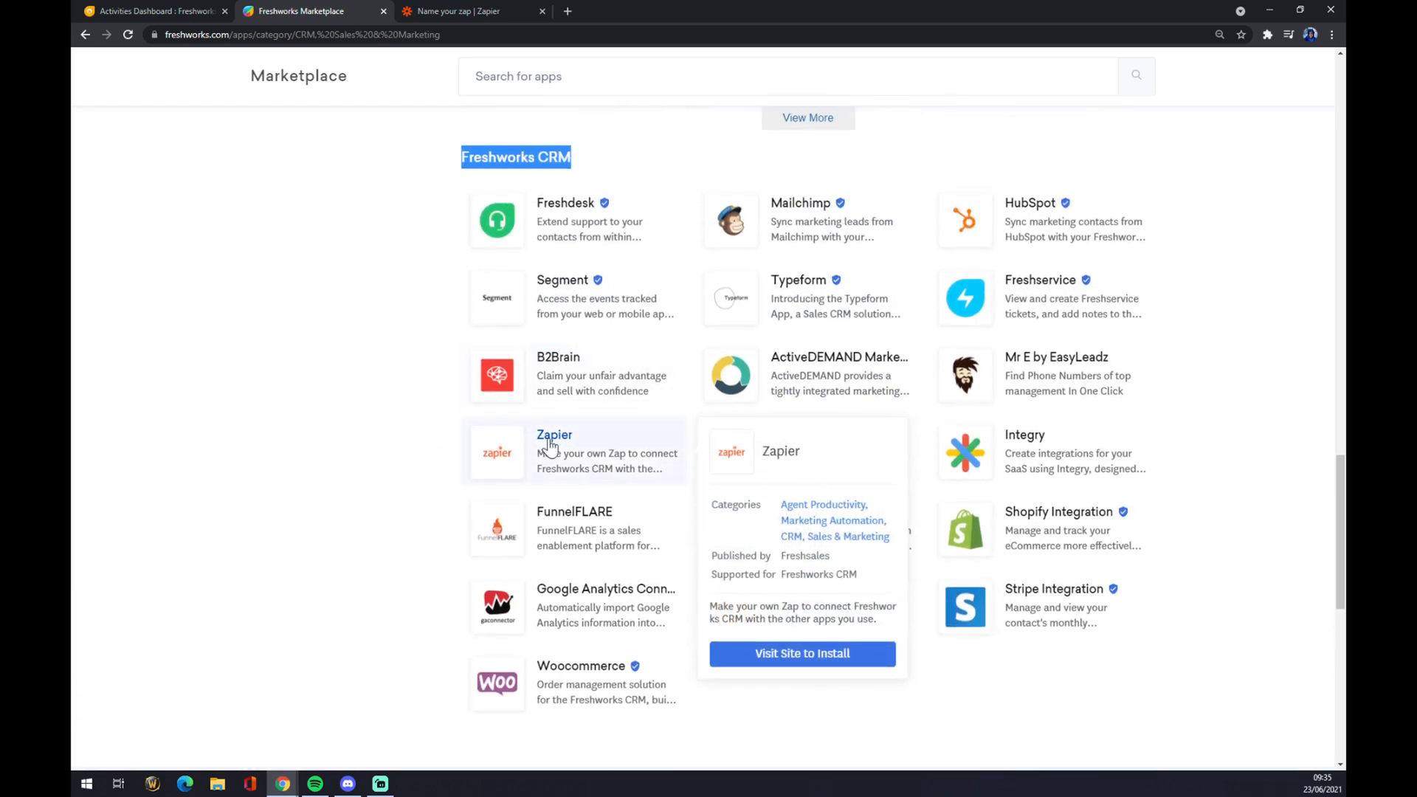
mouse_move(540, 415)
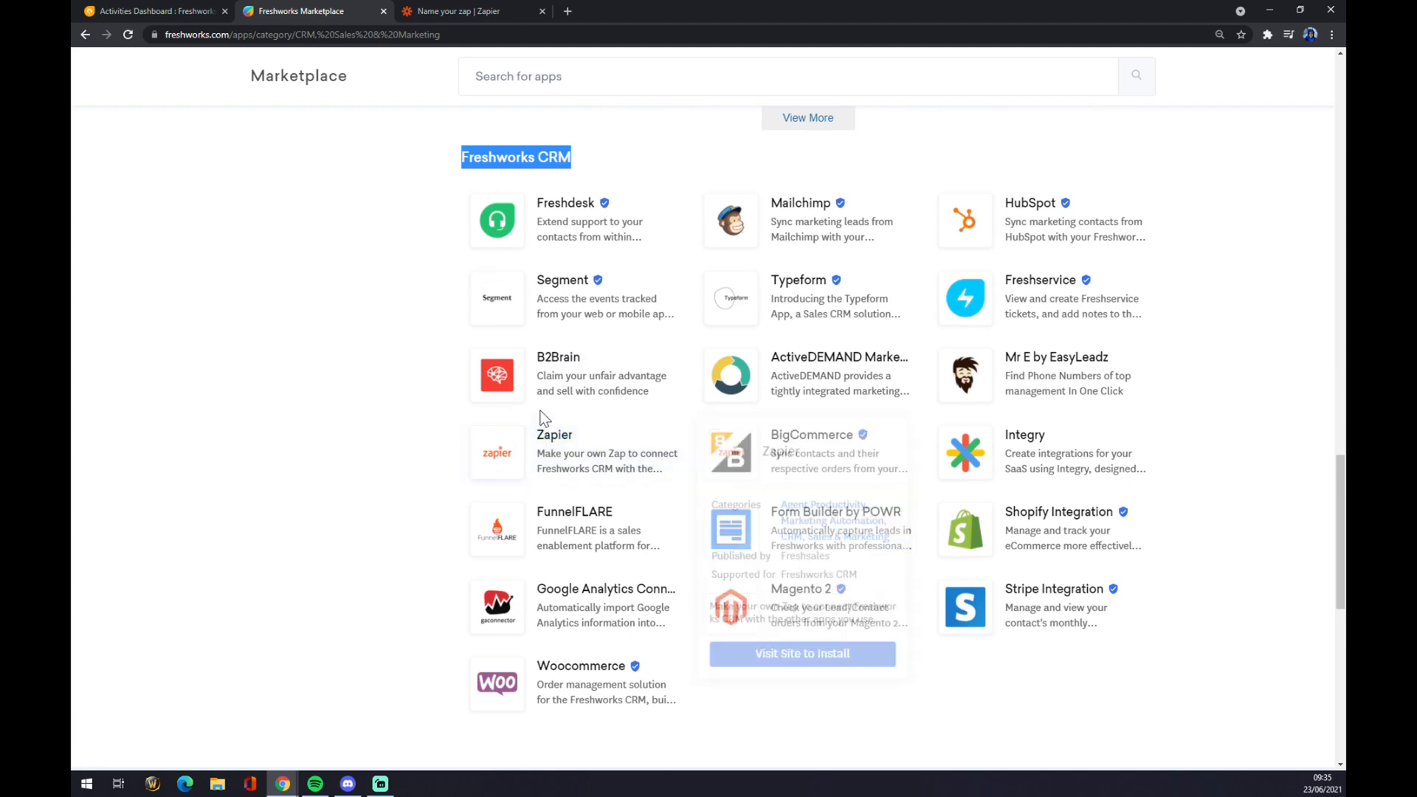
click(555, 451)
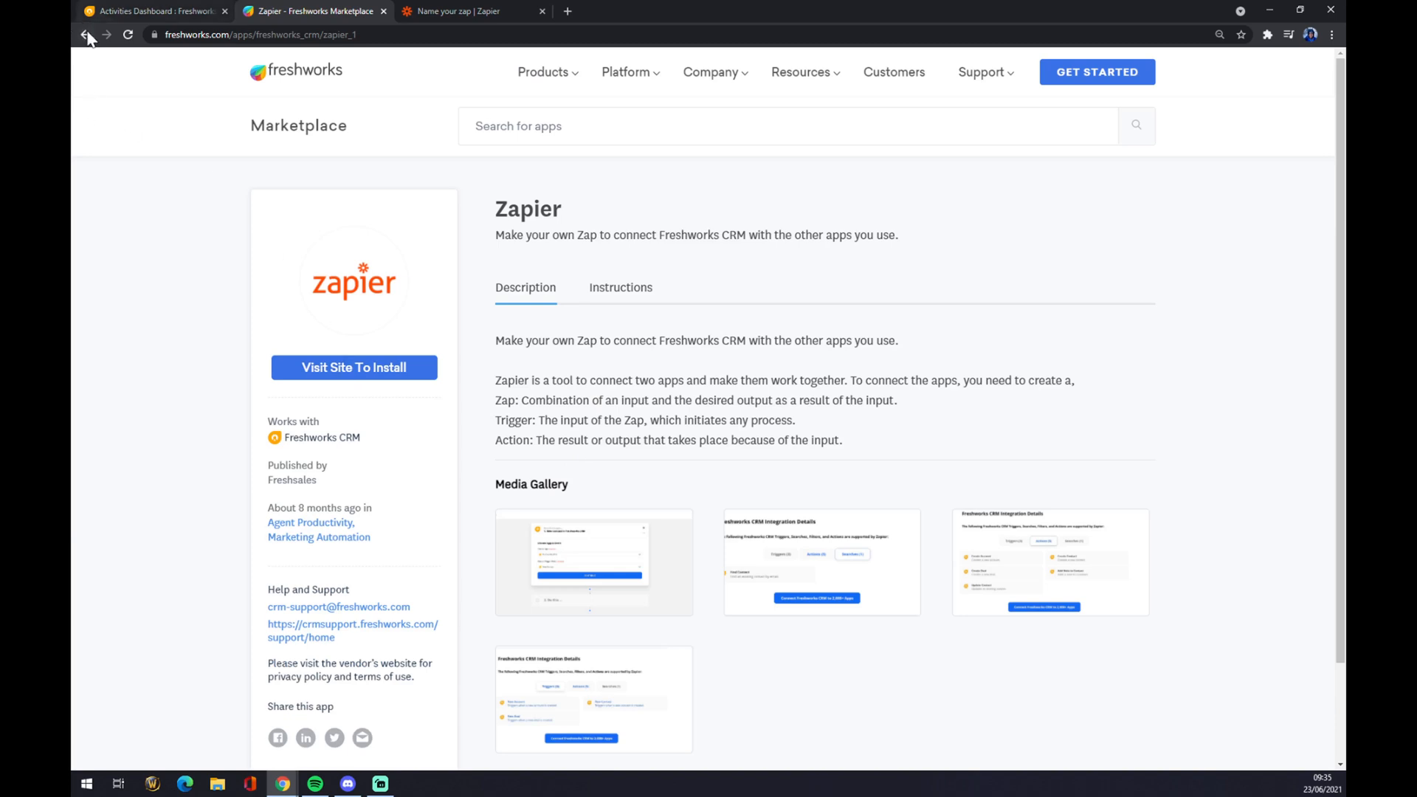
click(85, 35)
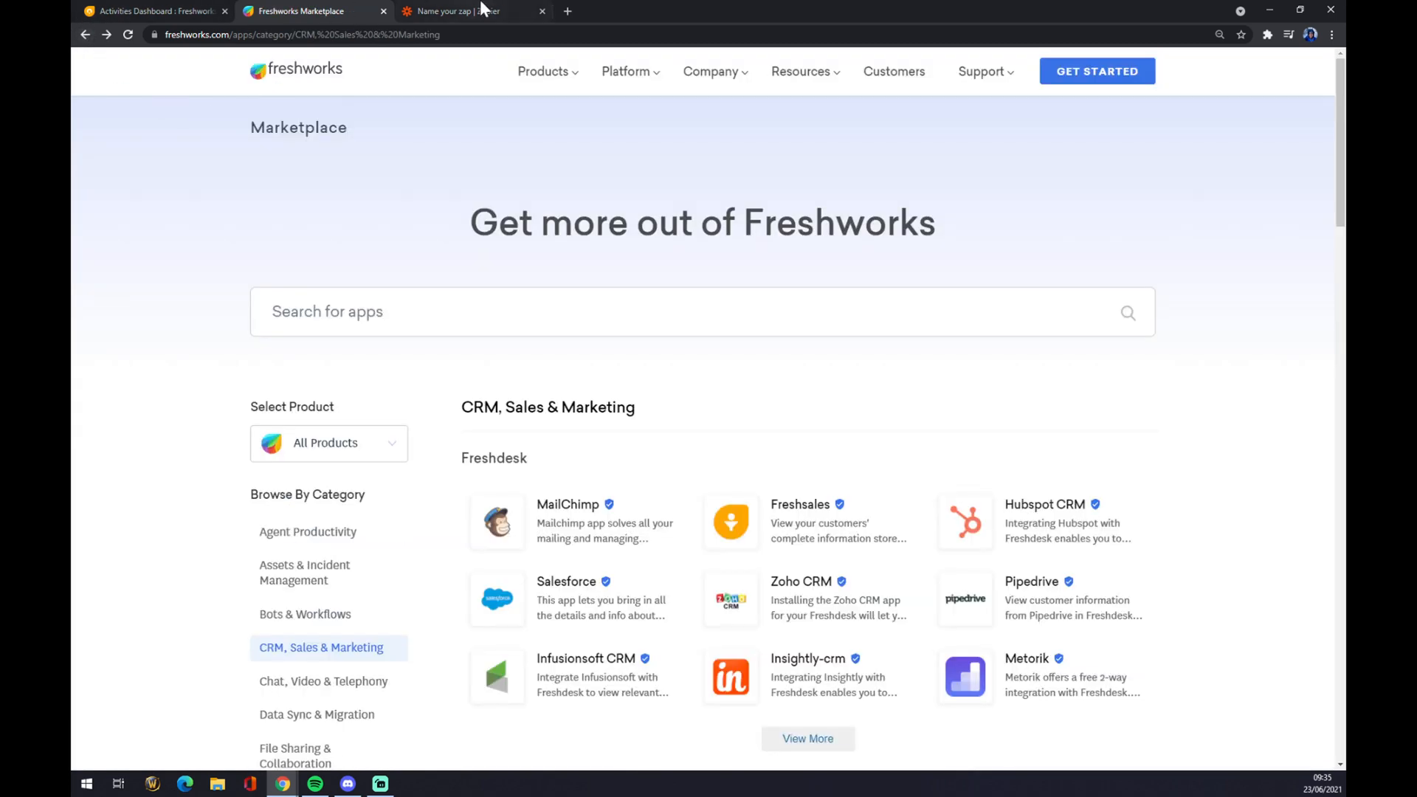
Start a new Zap from the Zapier dashboard's MAKE A ZAP button.
click(470, 11)
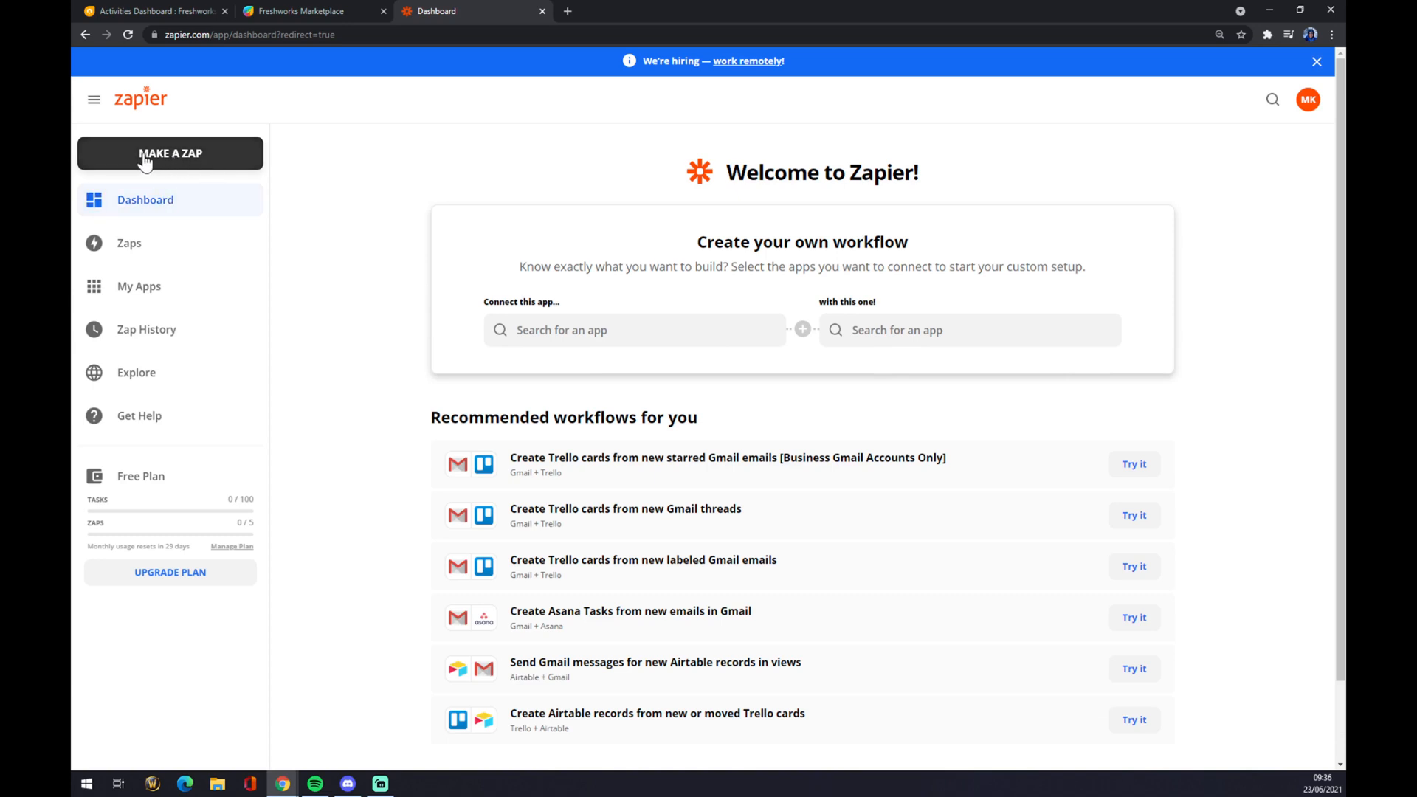
click(170, 153)
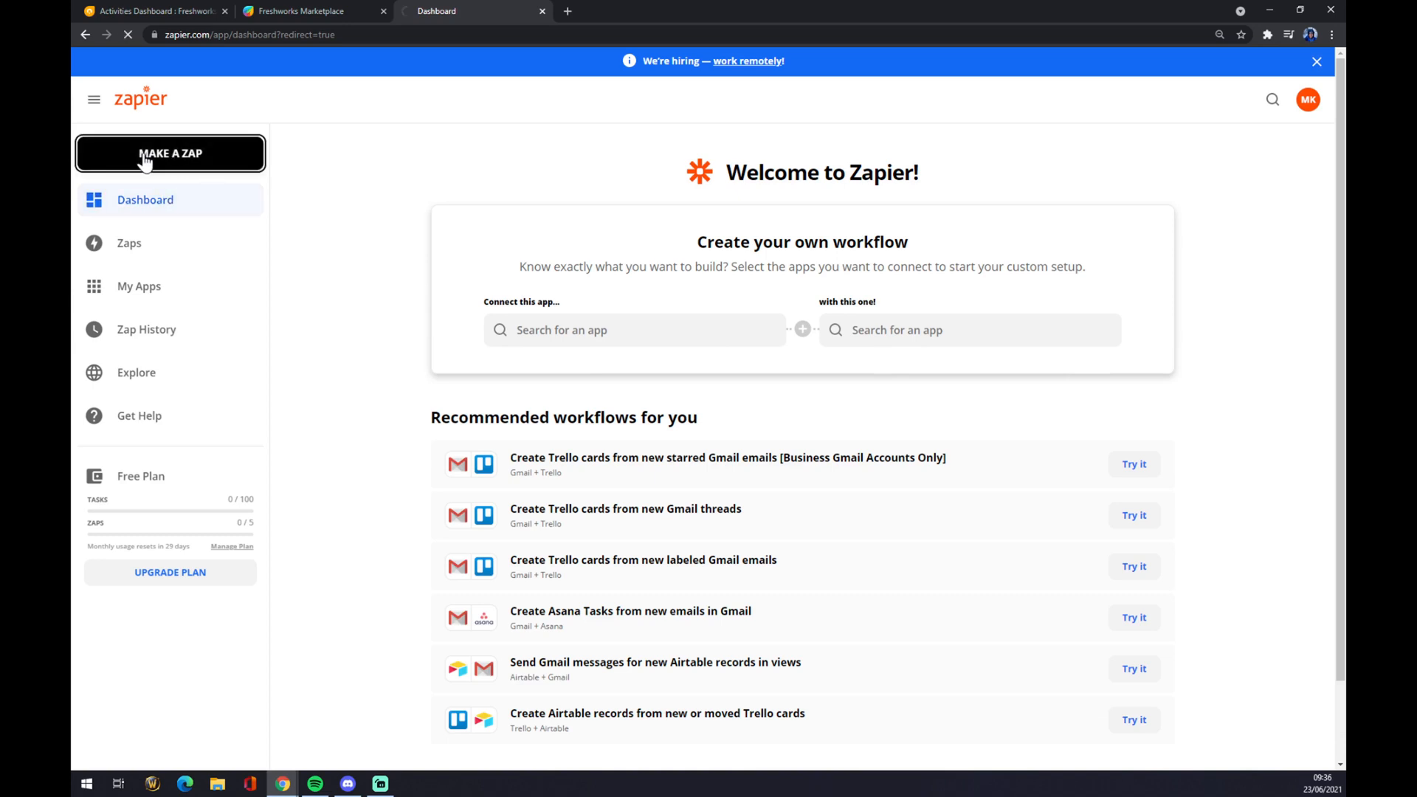
click(169, 152)
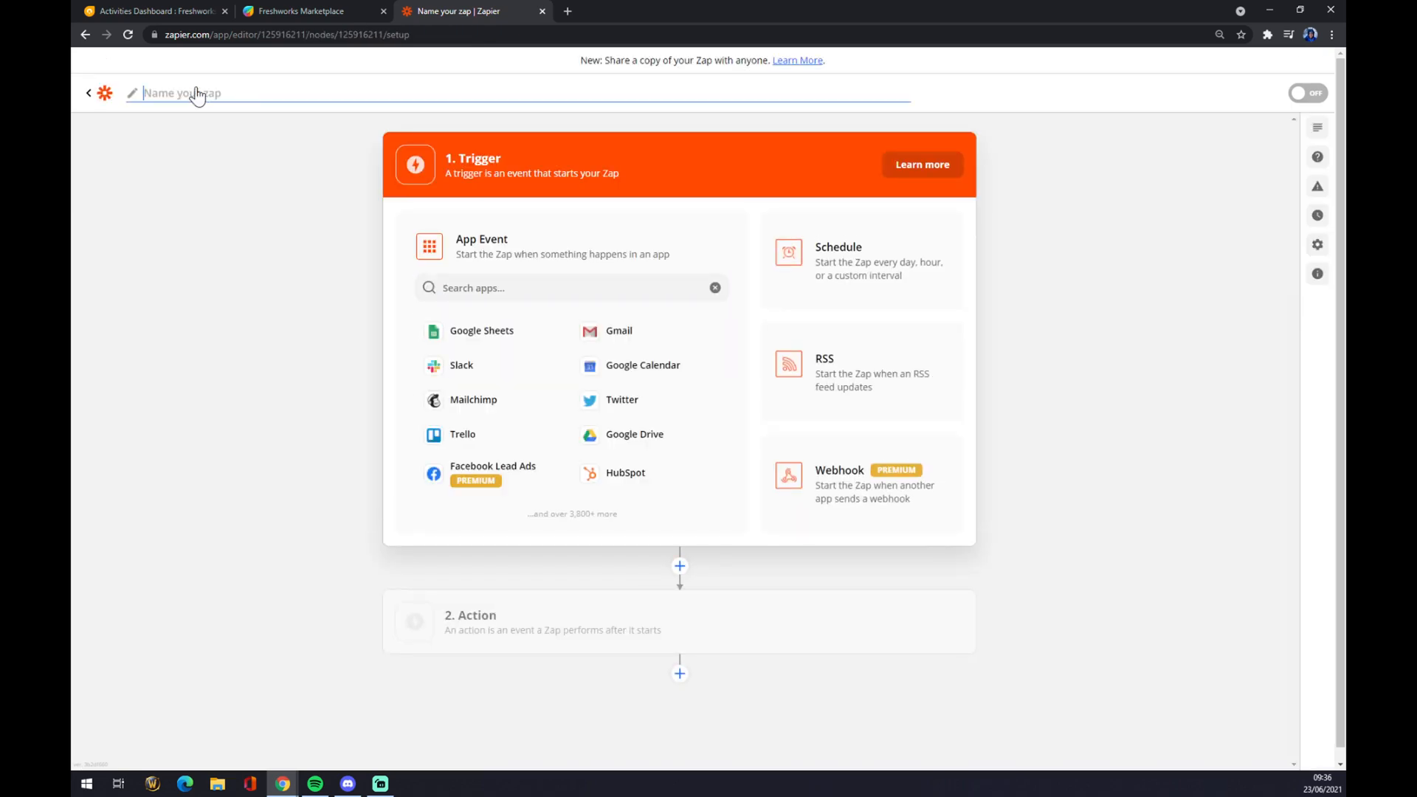
Name the new Zap 'freshworks to whatever' and confirm the title.
text(freshw)
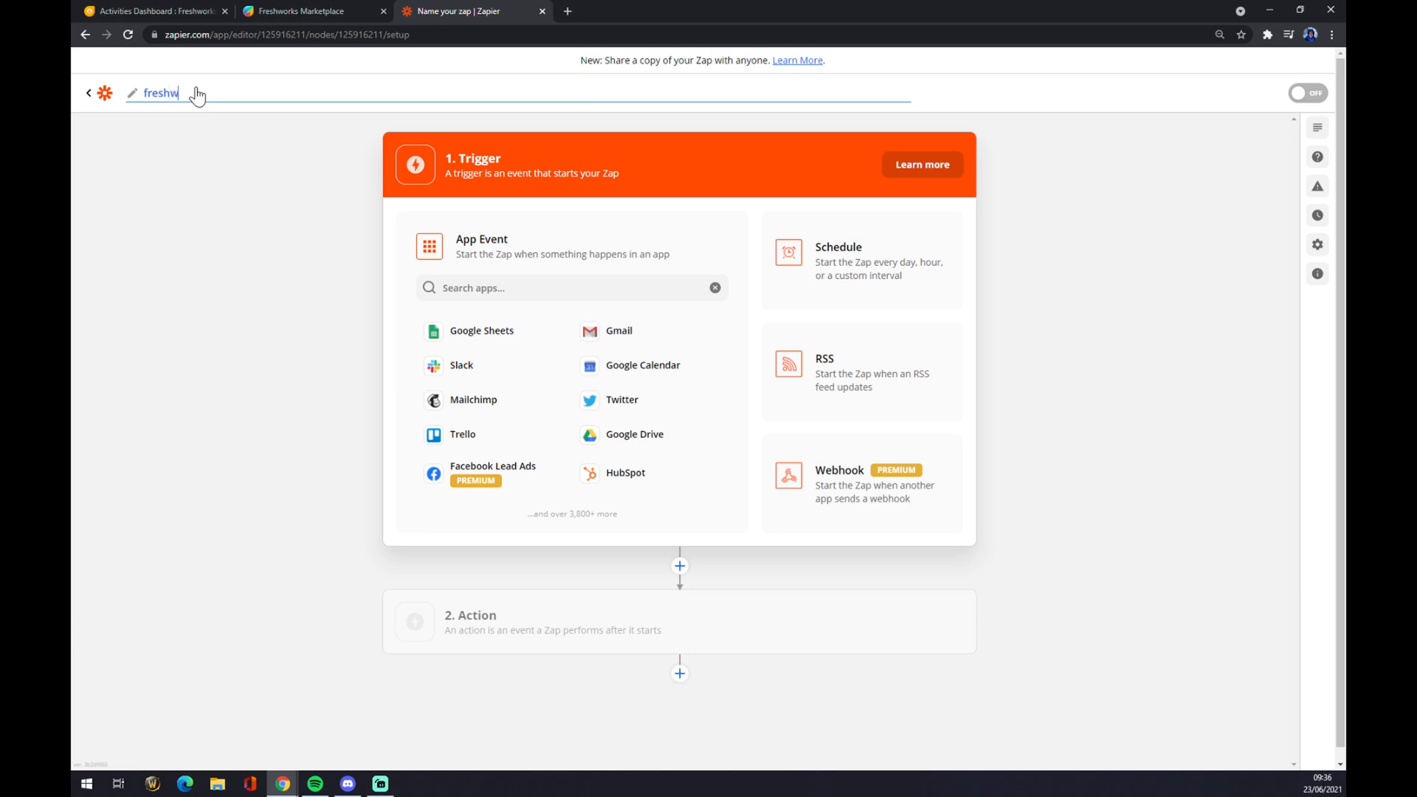
text(ork)
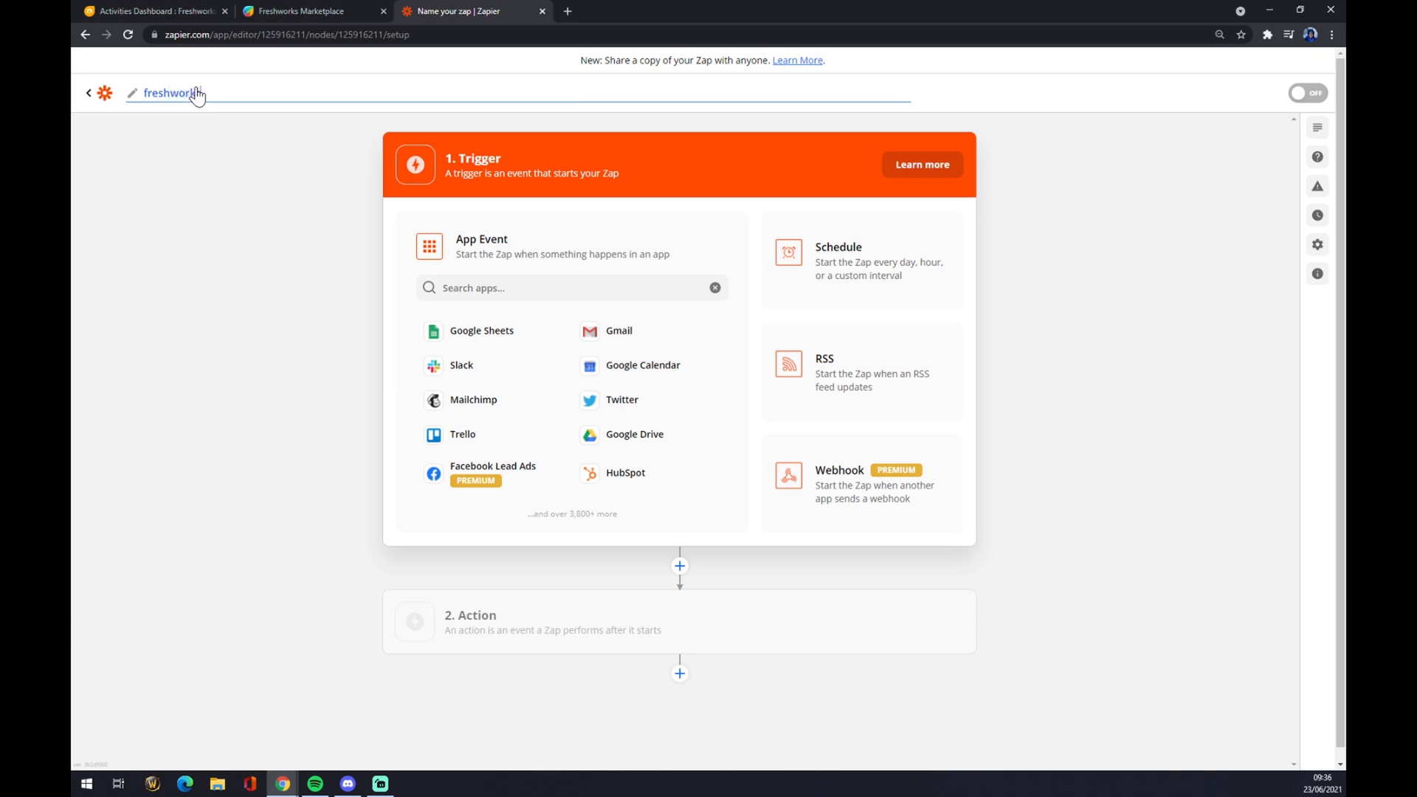
text(t)
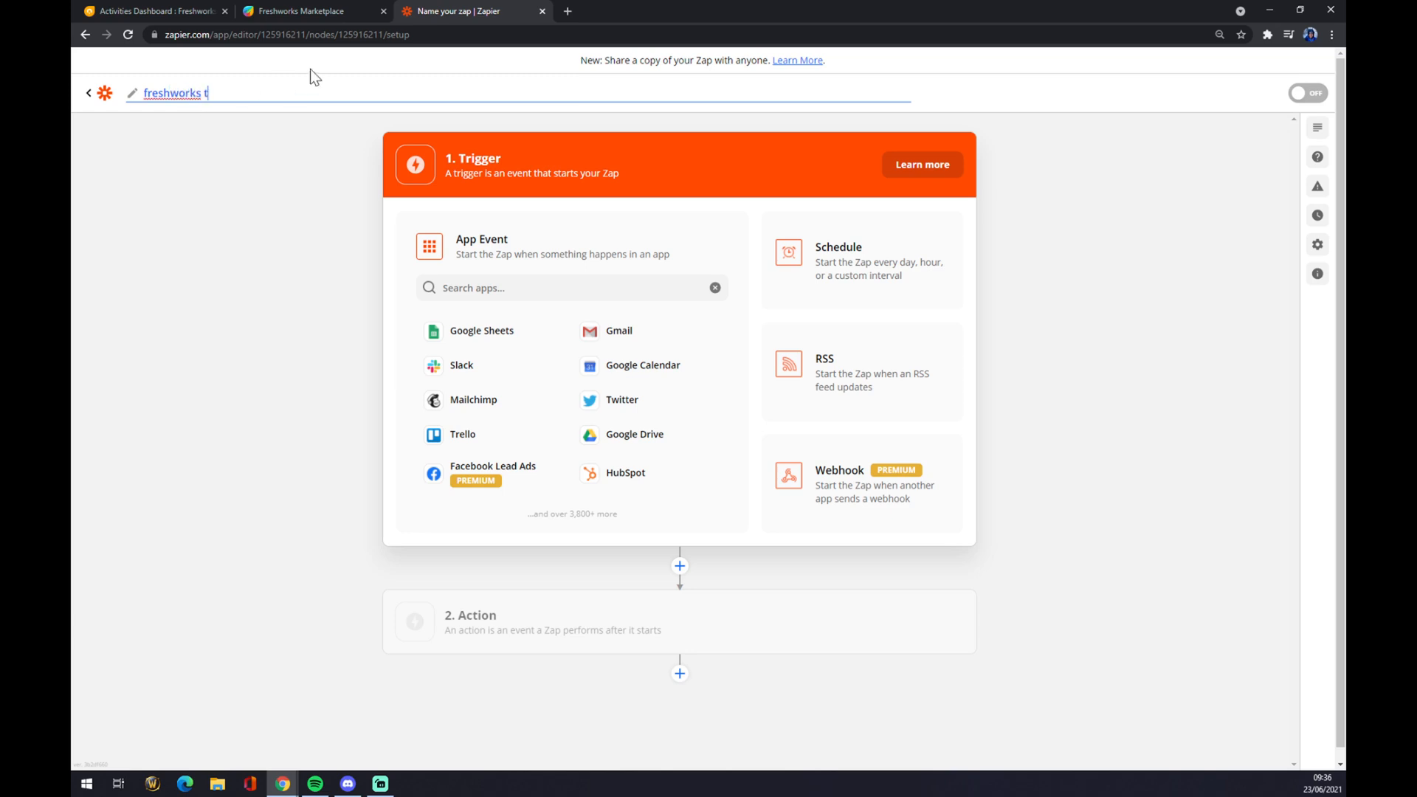
text(o whatever)
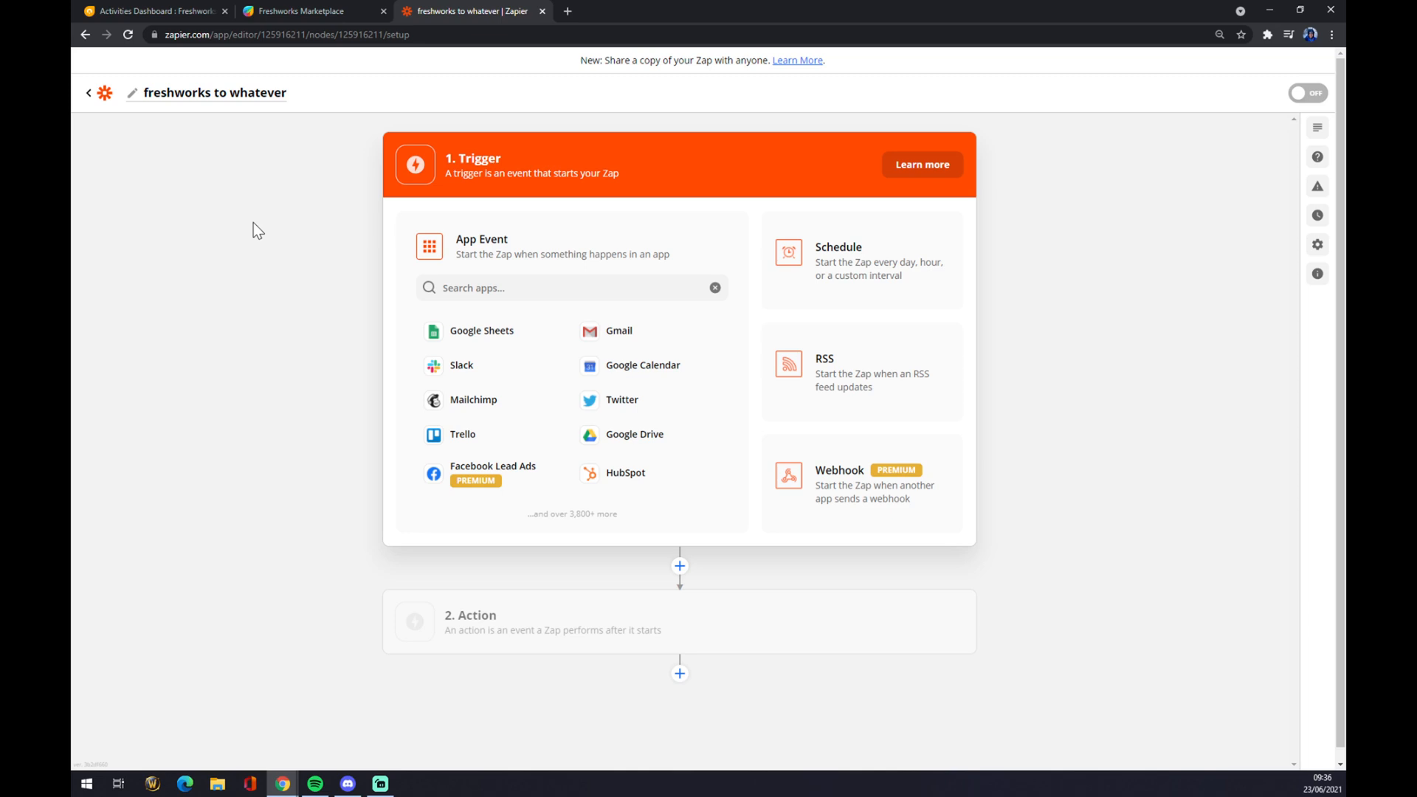
mouse_move(297, 112)
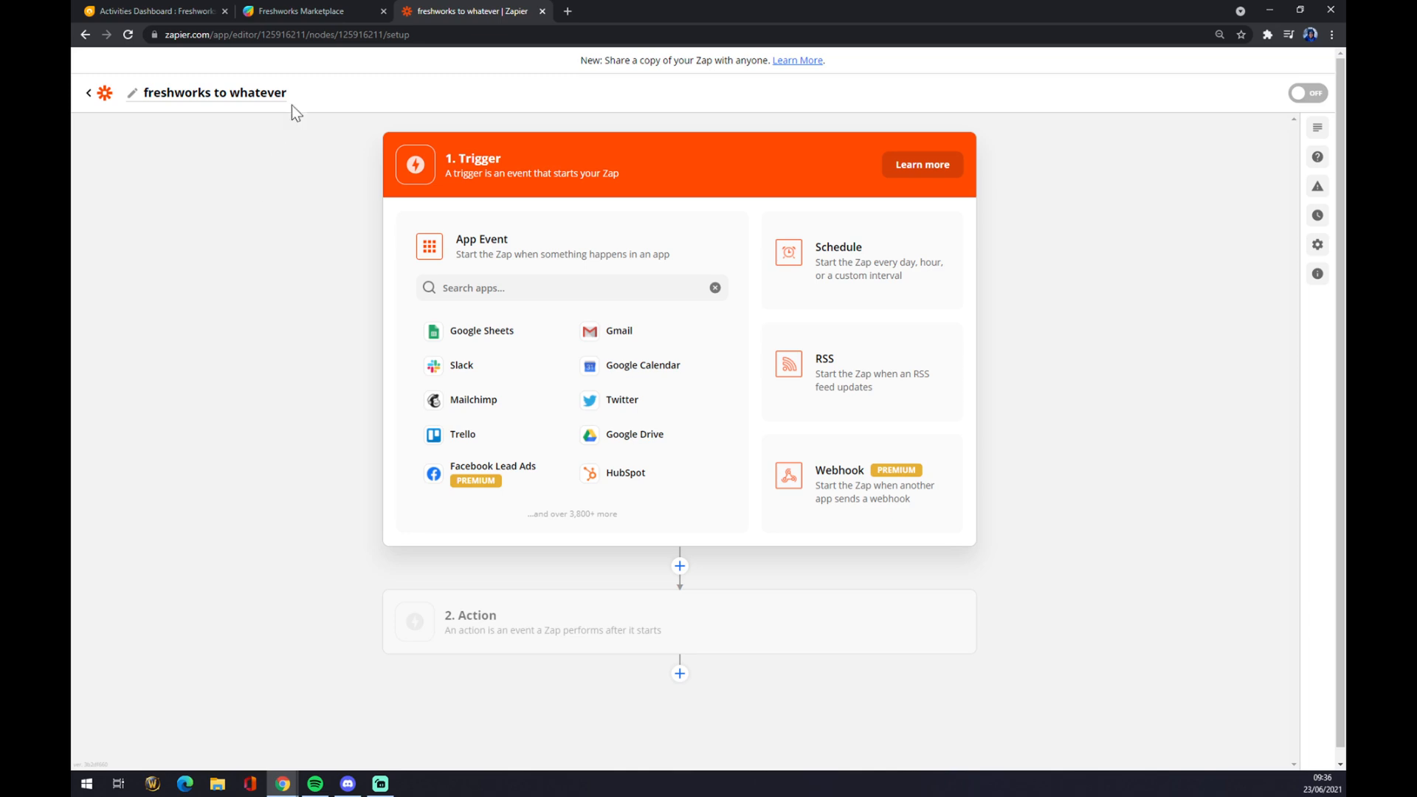
click(212, 92)
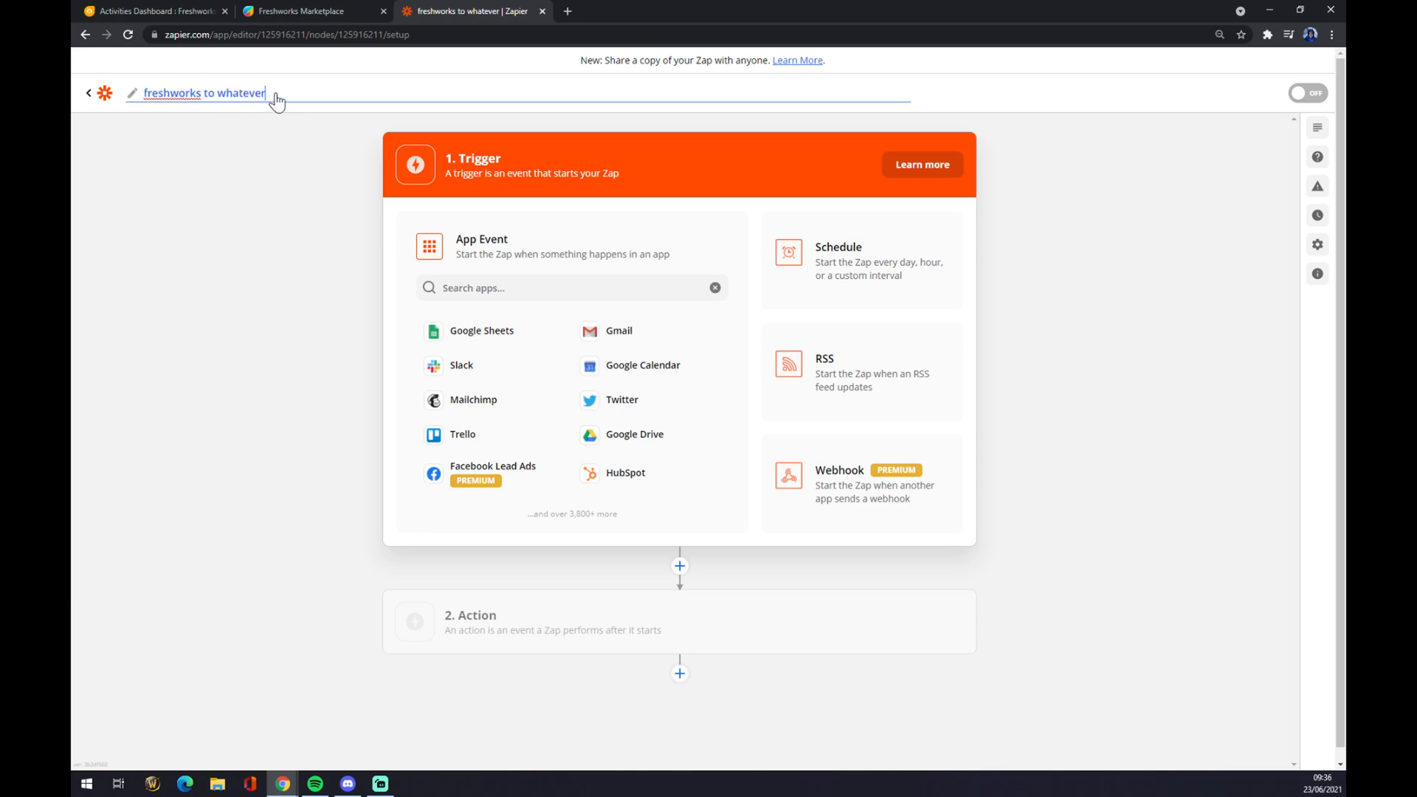
double_click(242, 93)
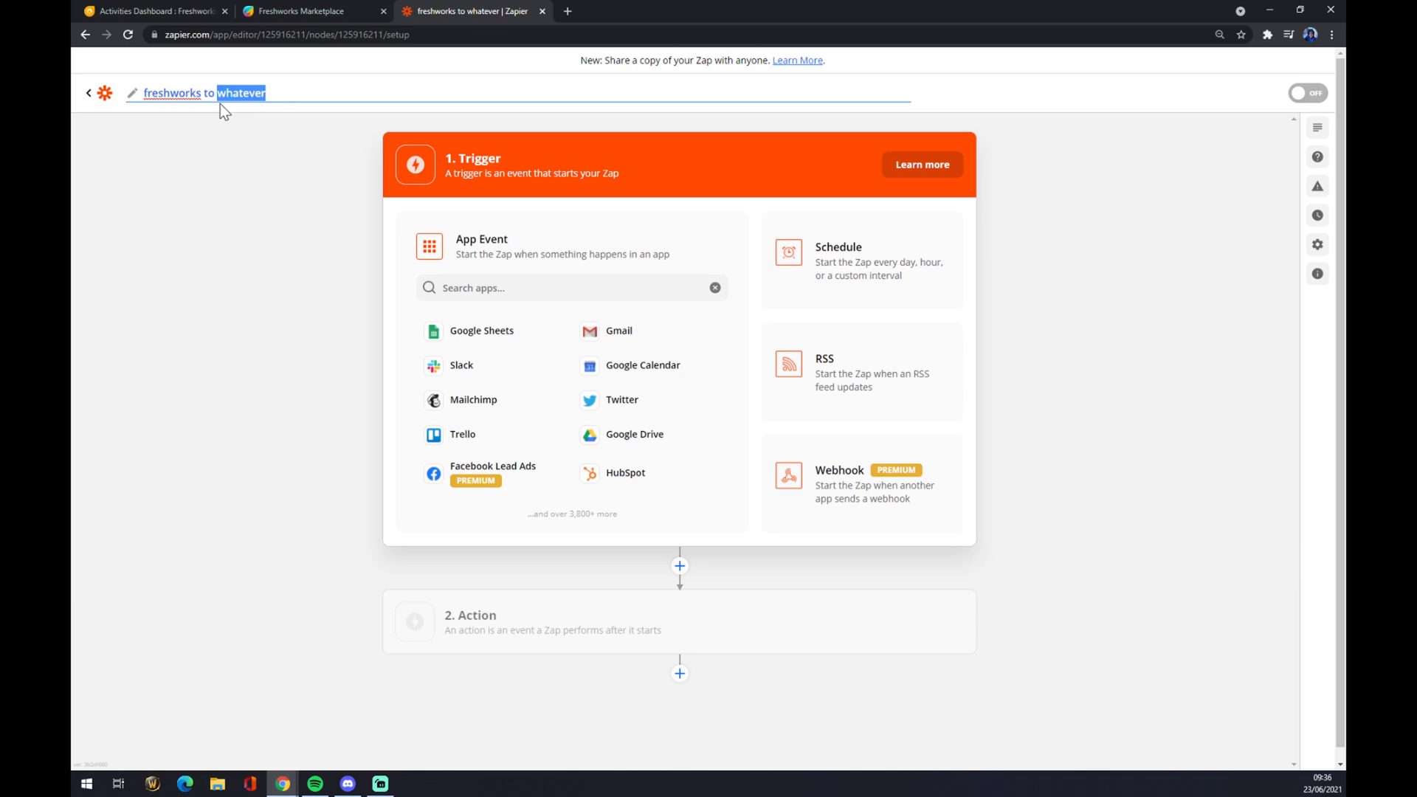
mouse_move(178, 279)
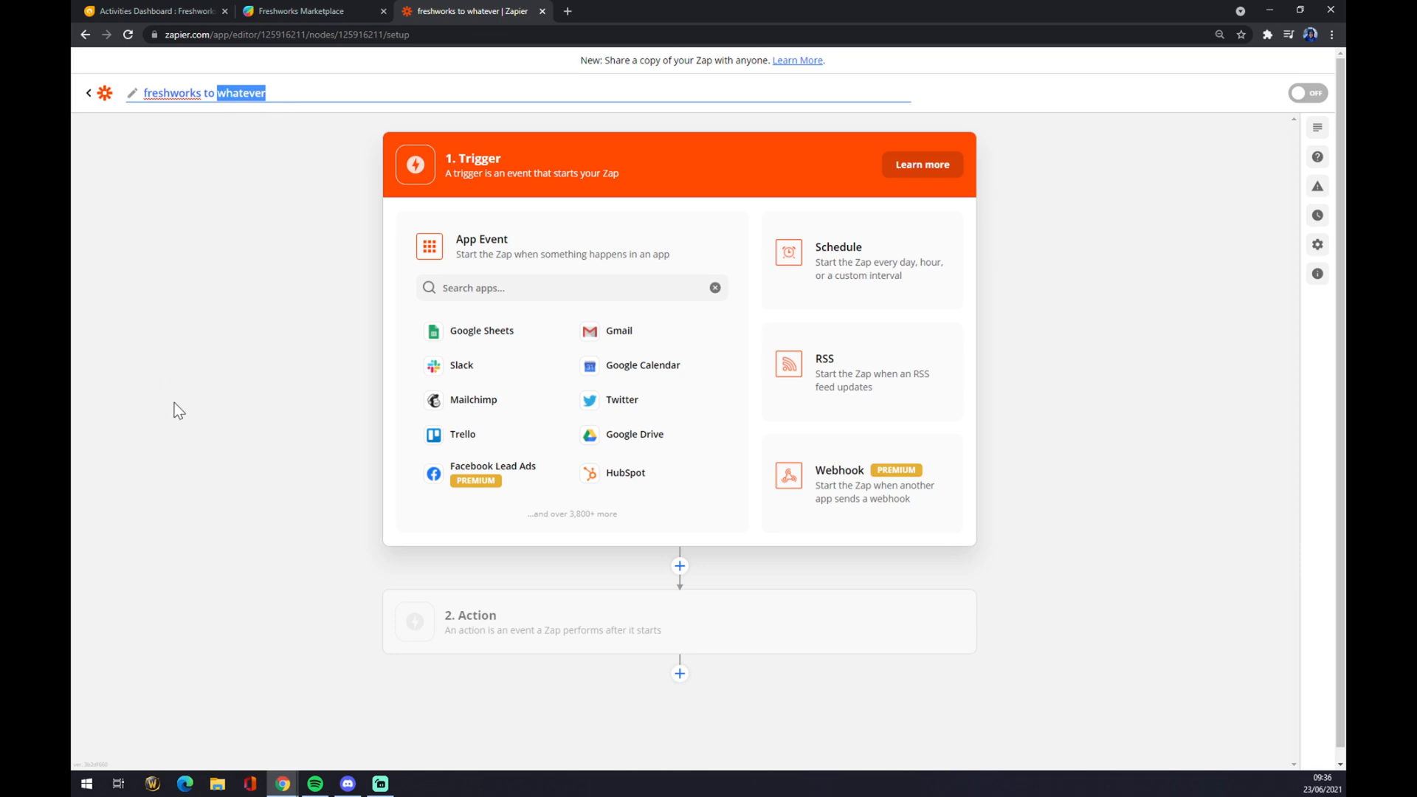
mouse_move(221, 456)
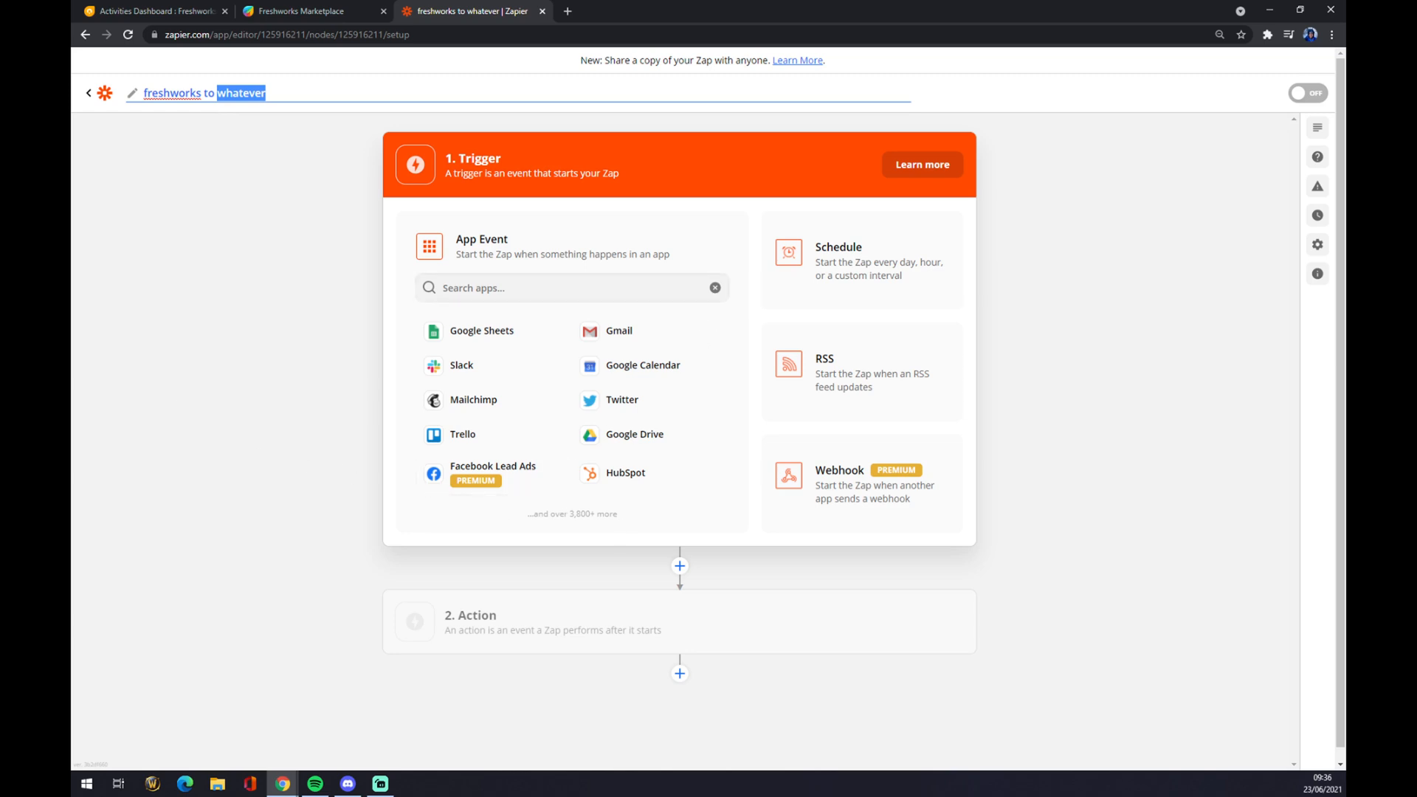
click(206, 282)
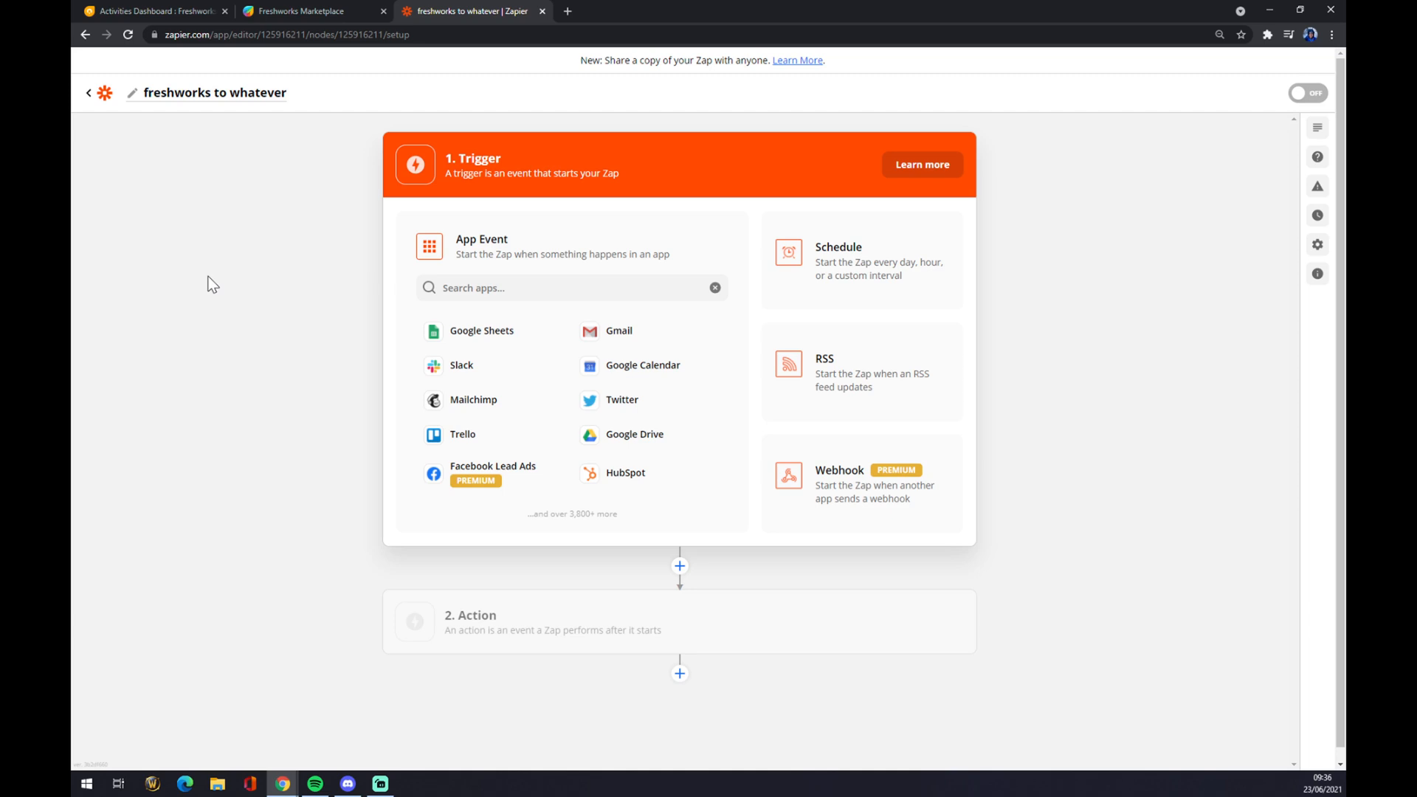
mouse_move(443, 155)
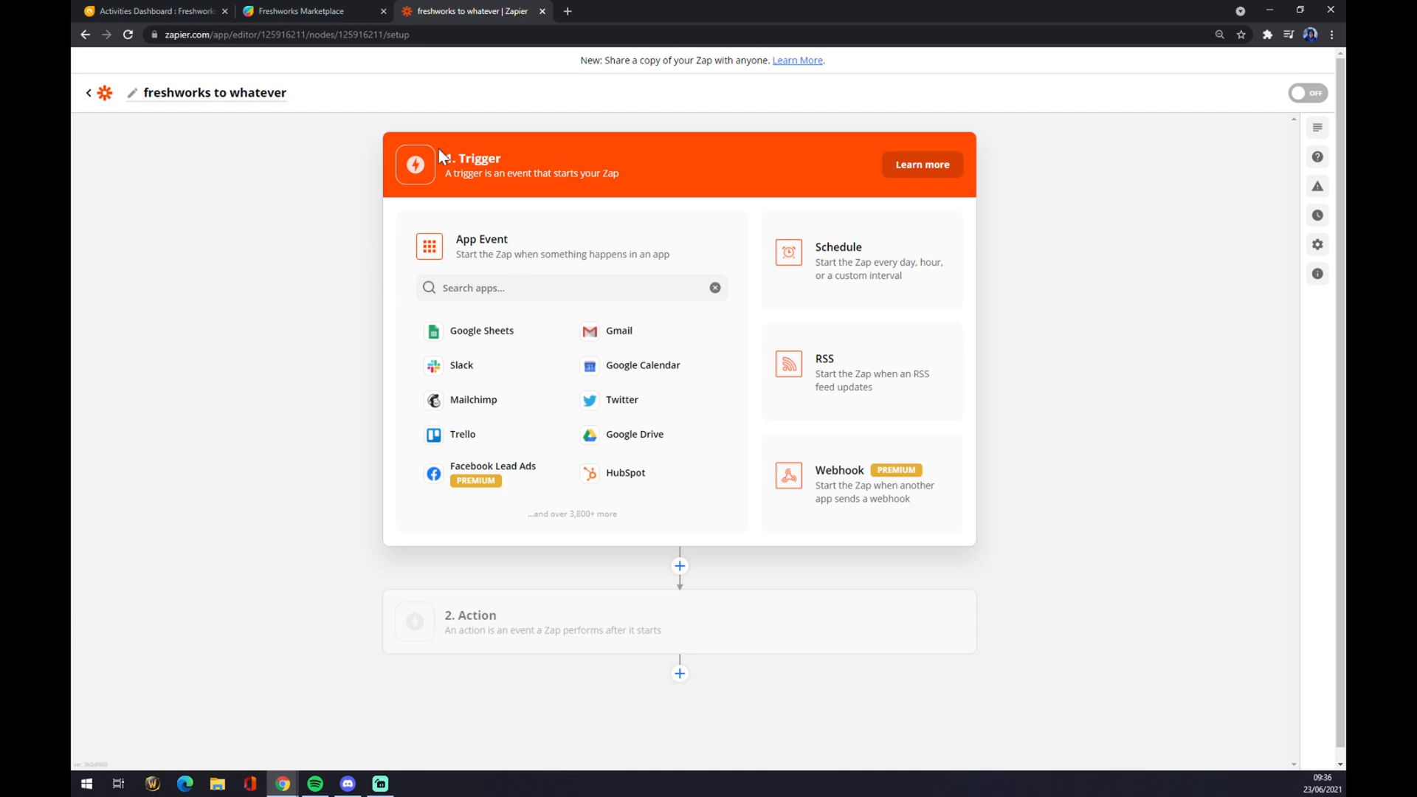
Search 'fresh' and pick Freshworks CRM as the trigger app.
click(571, 287)
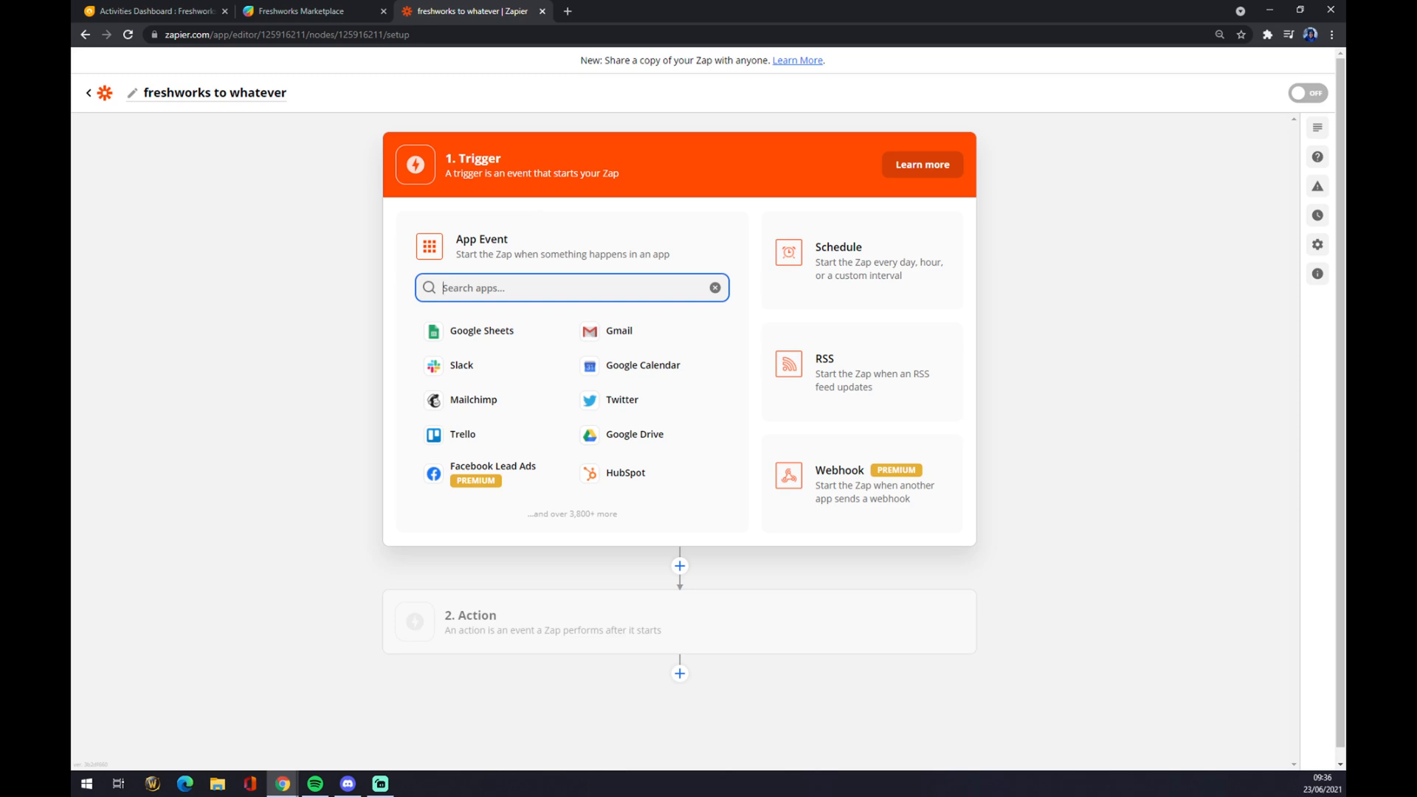
text(fresh)
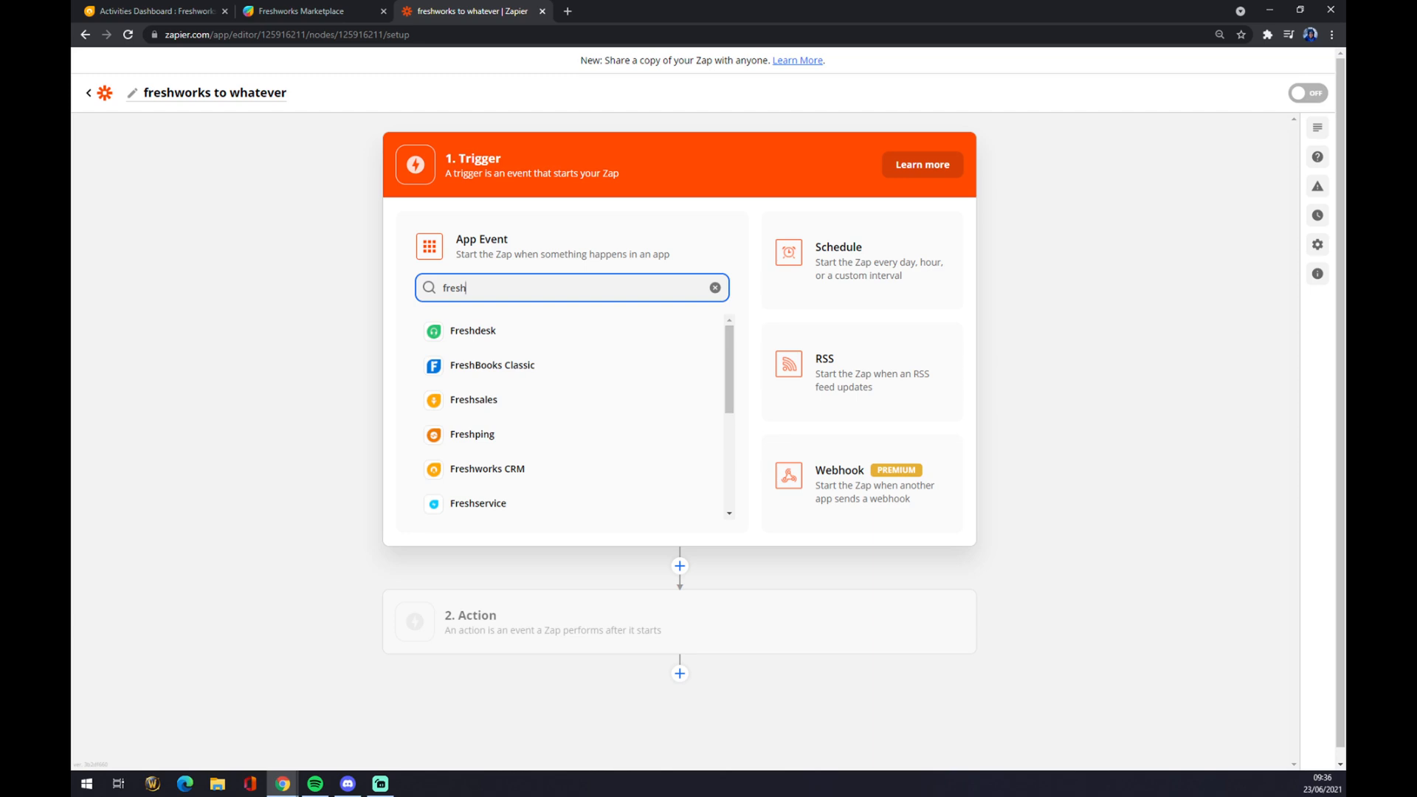
mouse_move(486, 467)
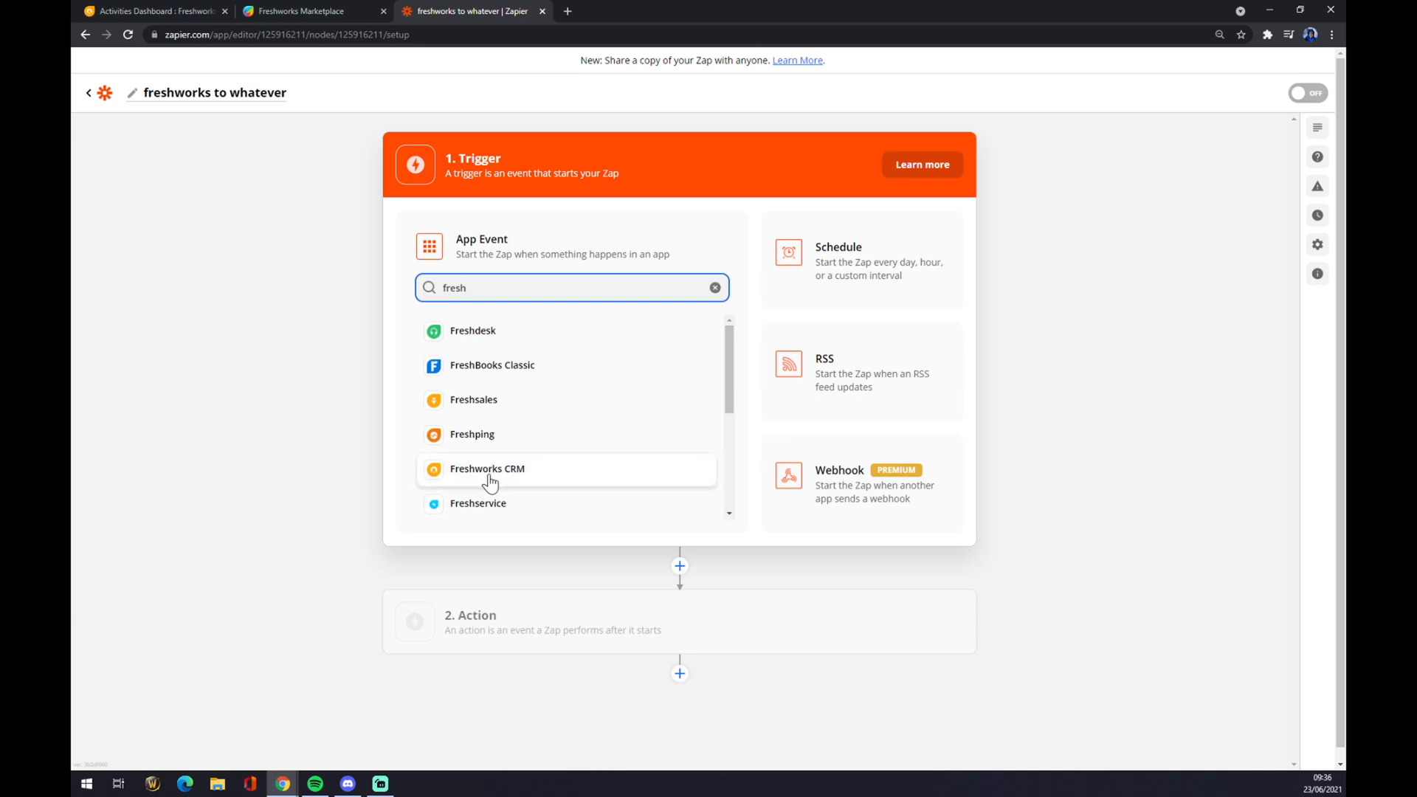
click(487, 468)
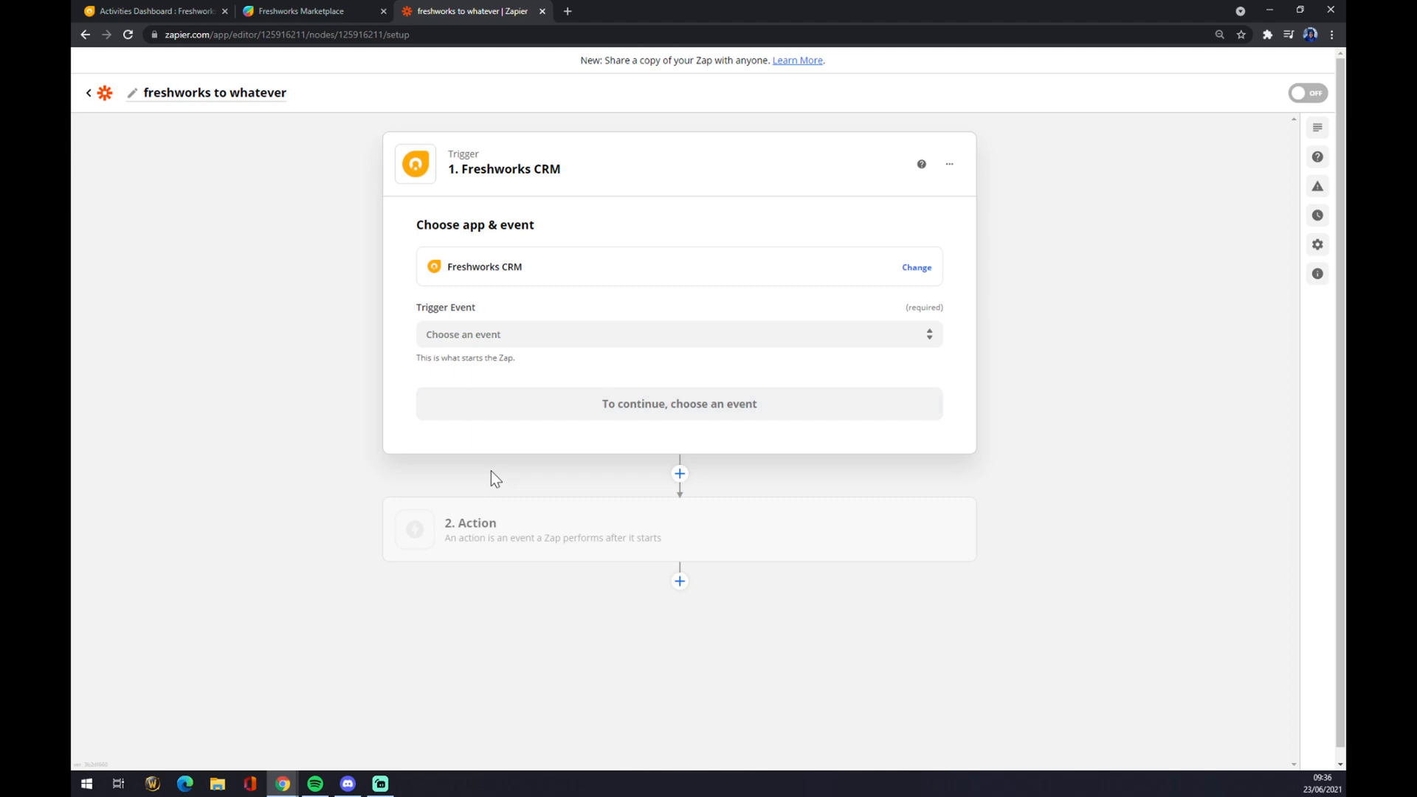
Set the trigger event to New Contact using the existing mstone Freshworks CRM account.
click(679, 333)
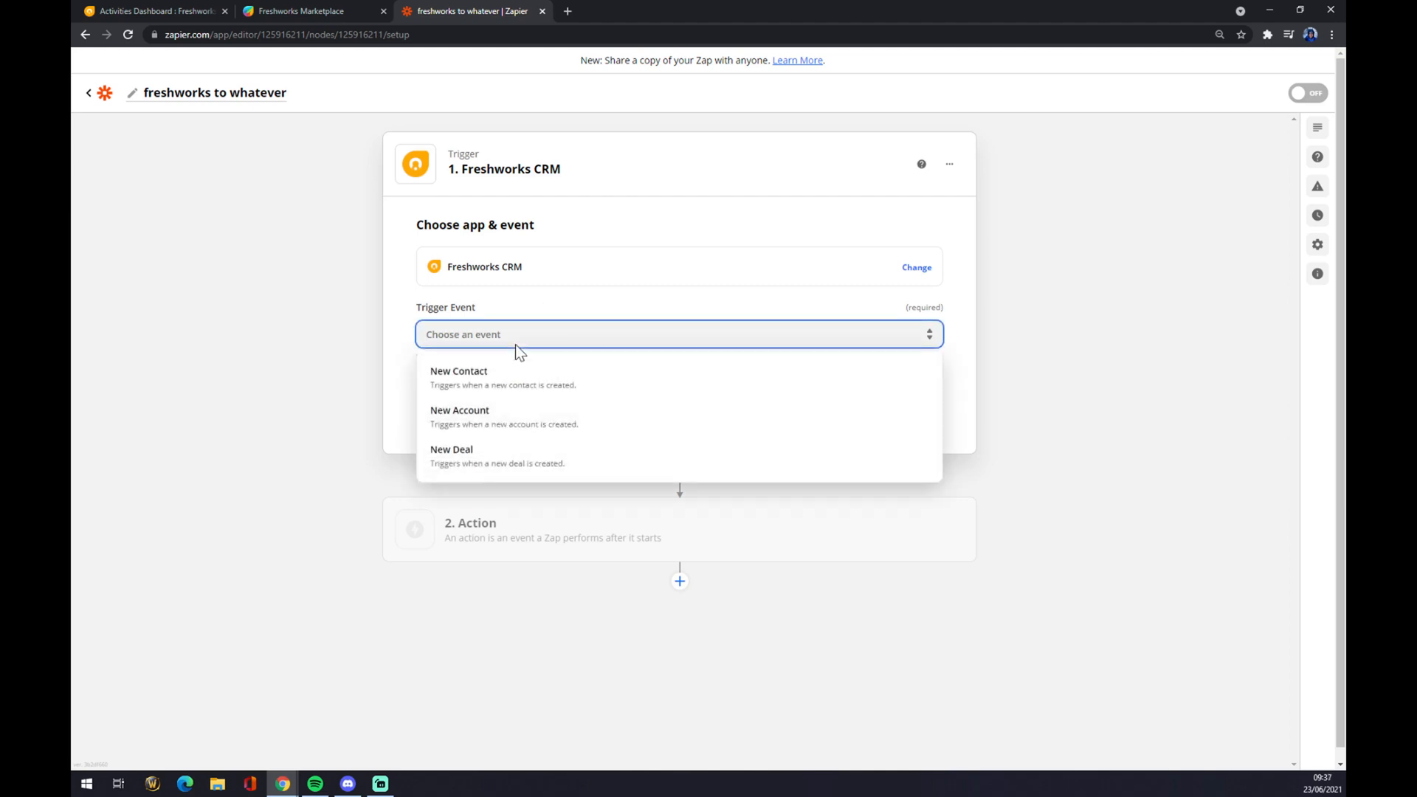
mouse_move(511, 456)
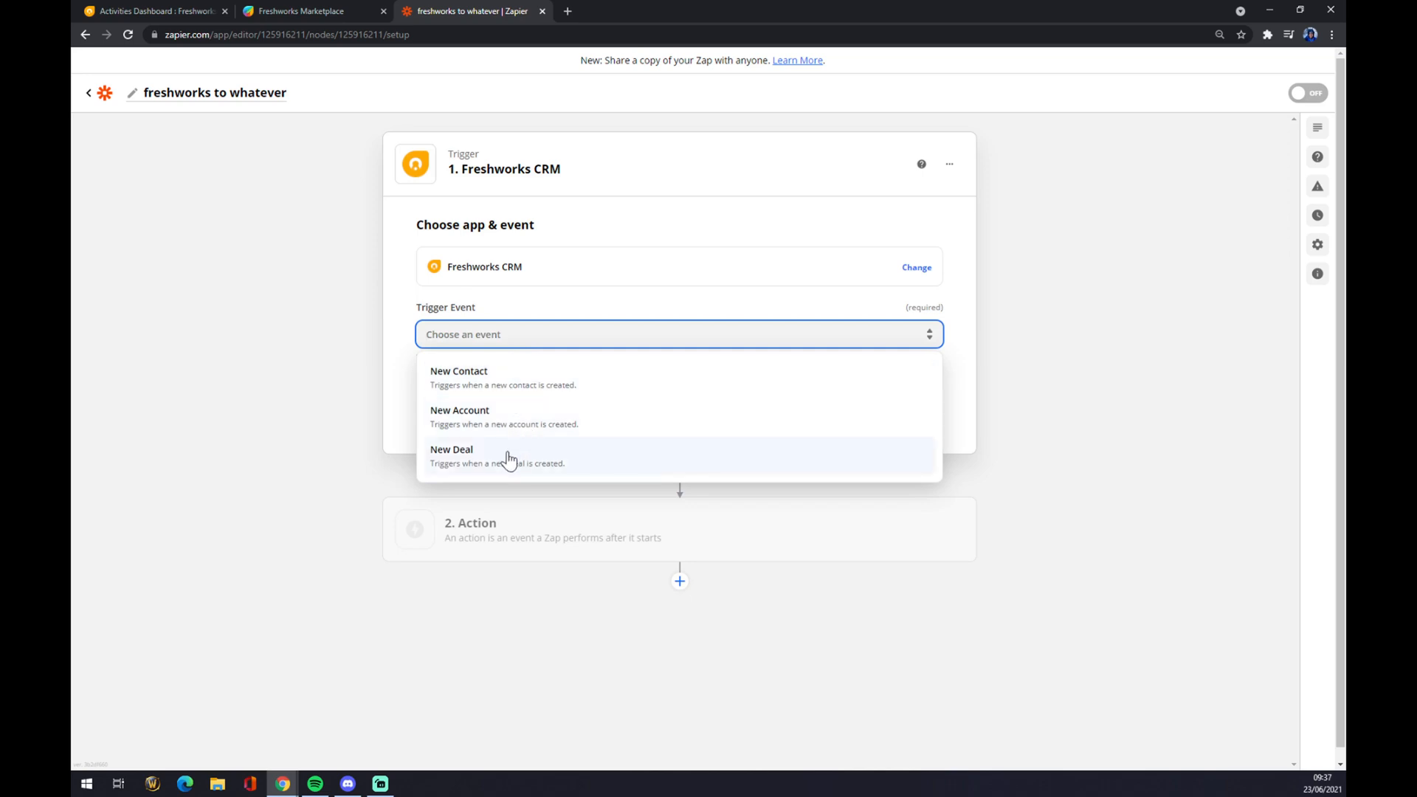
click(458, 370)
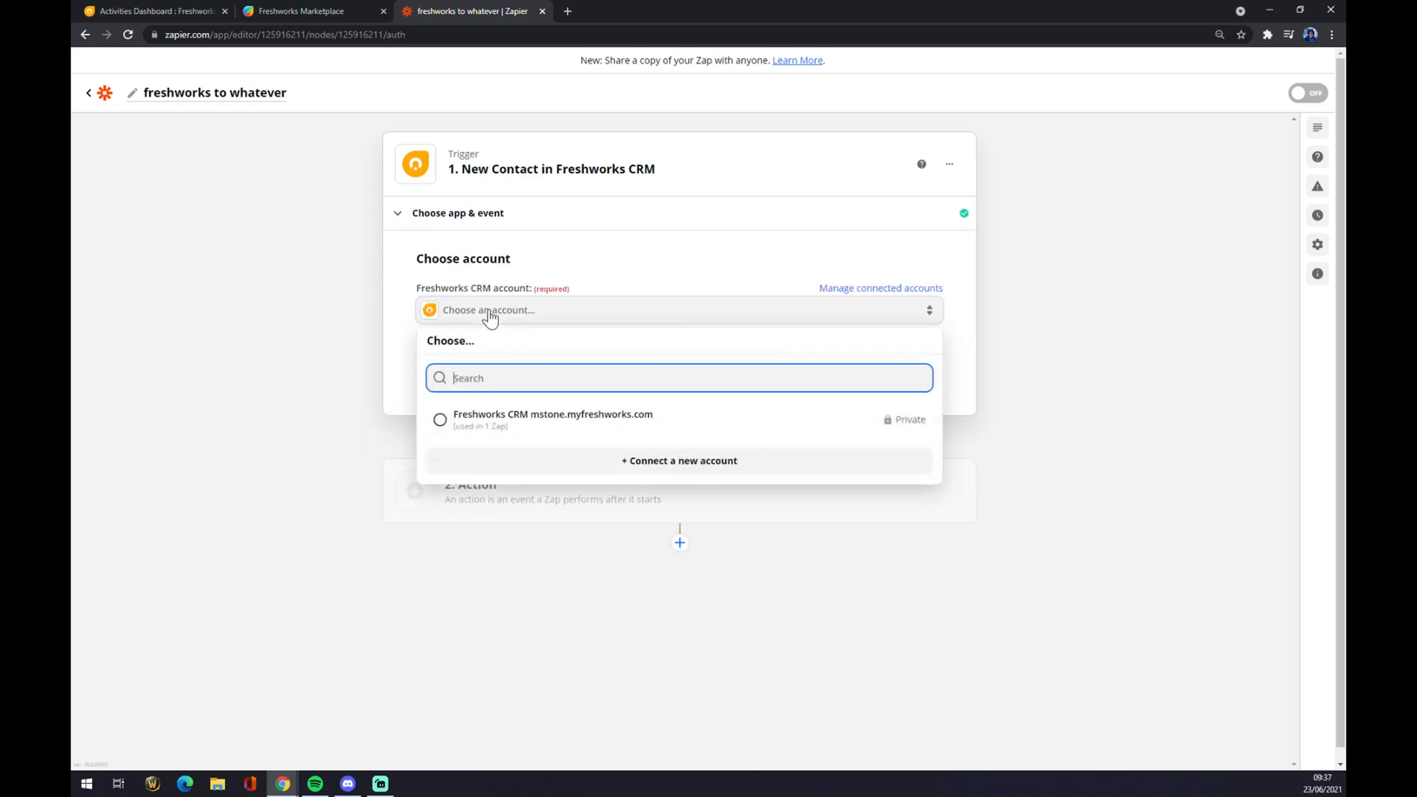
click(440, 419)
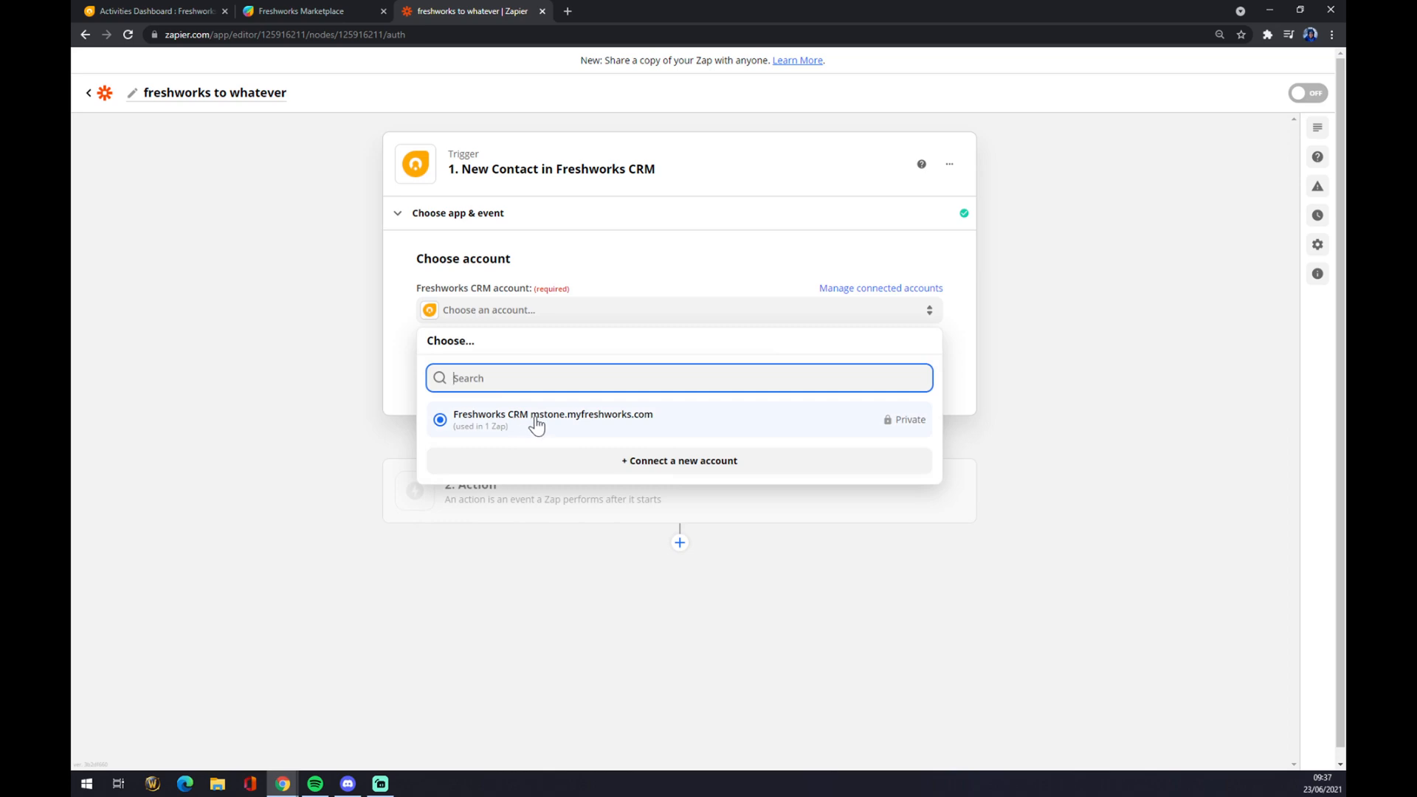
click(552, 418)
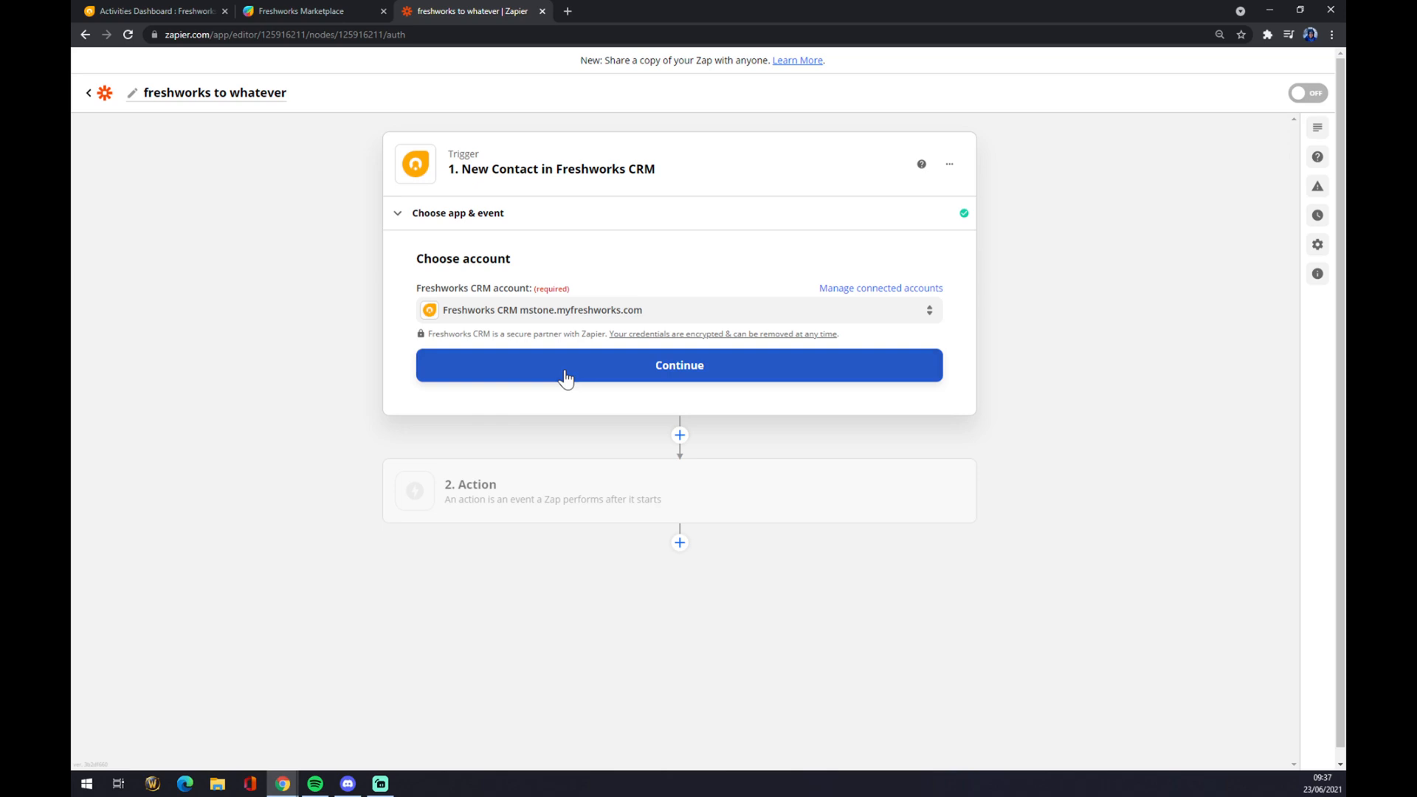
click(679, 365)
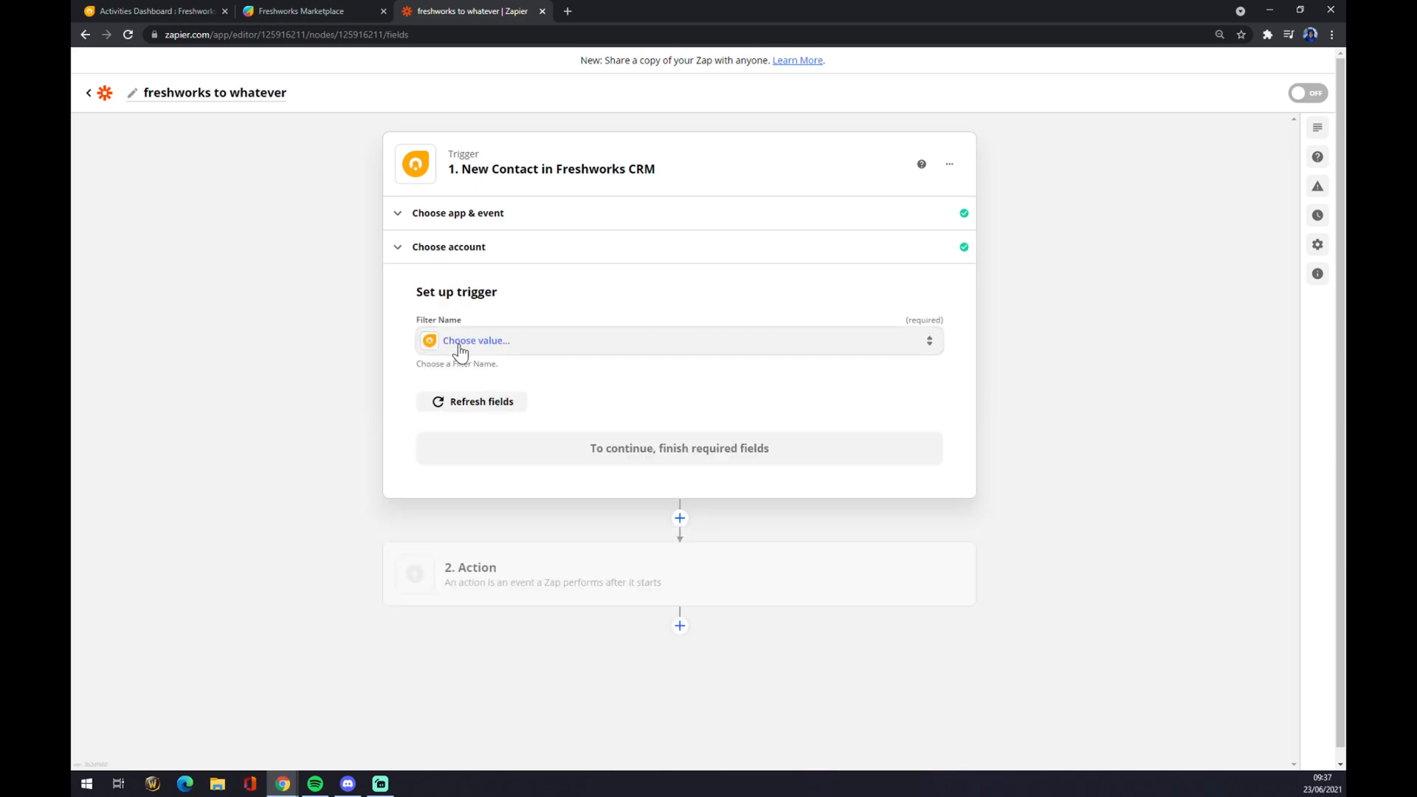
Set the trigger's Filter Name to My Contacts and continue to Test trigger.
click(476, 341)
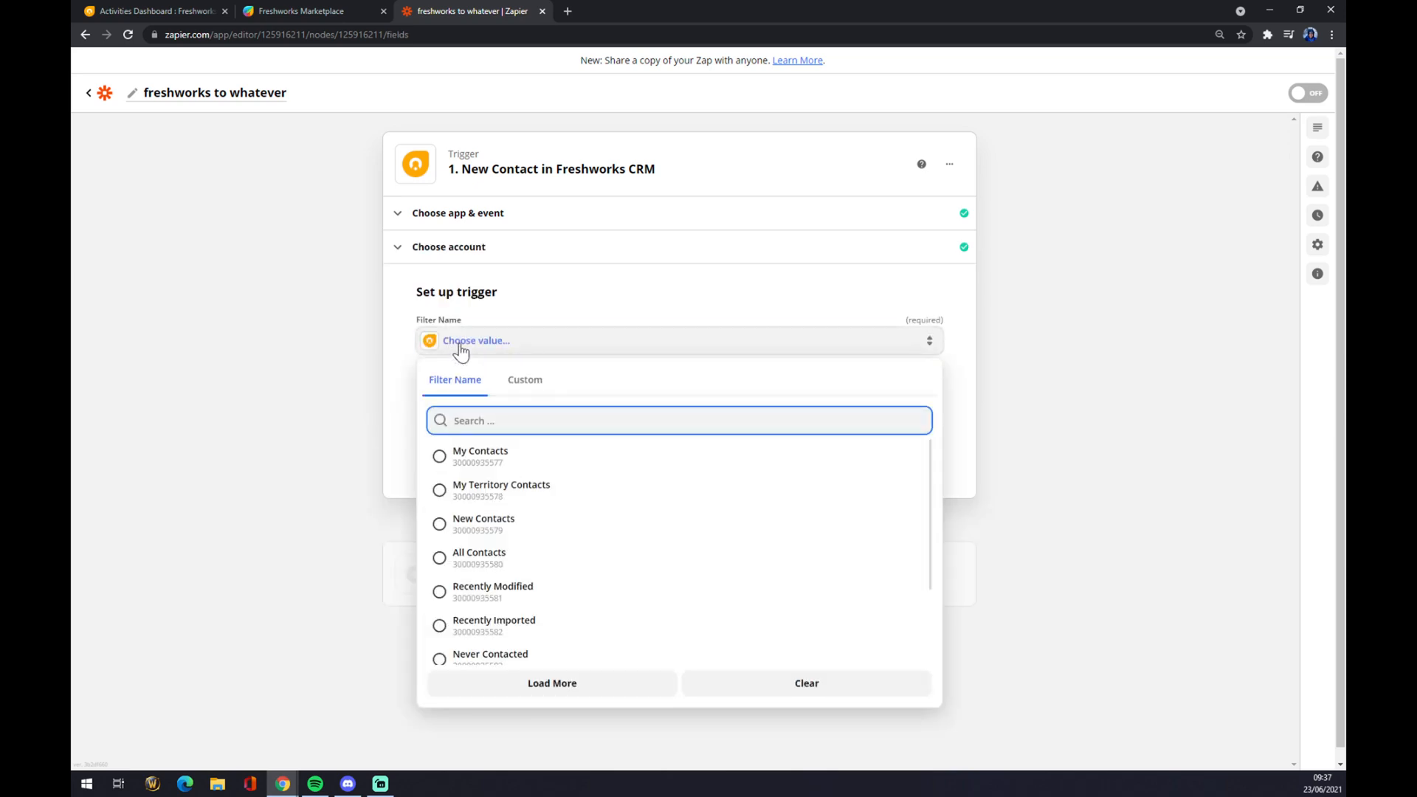
scroll(down, 3)
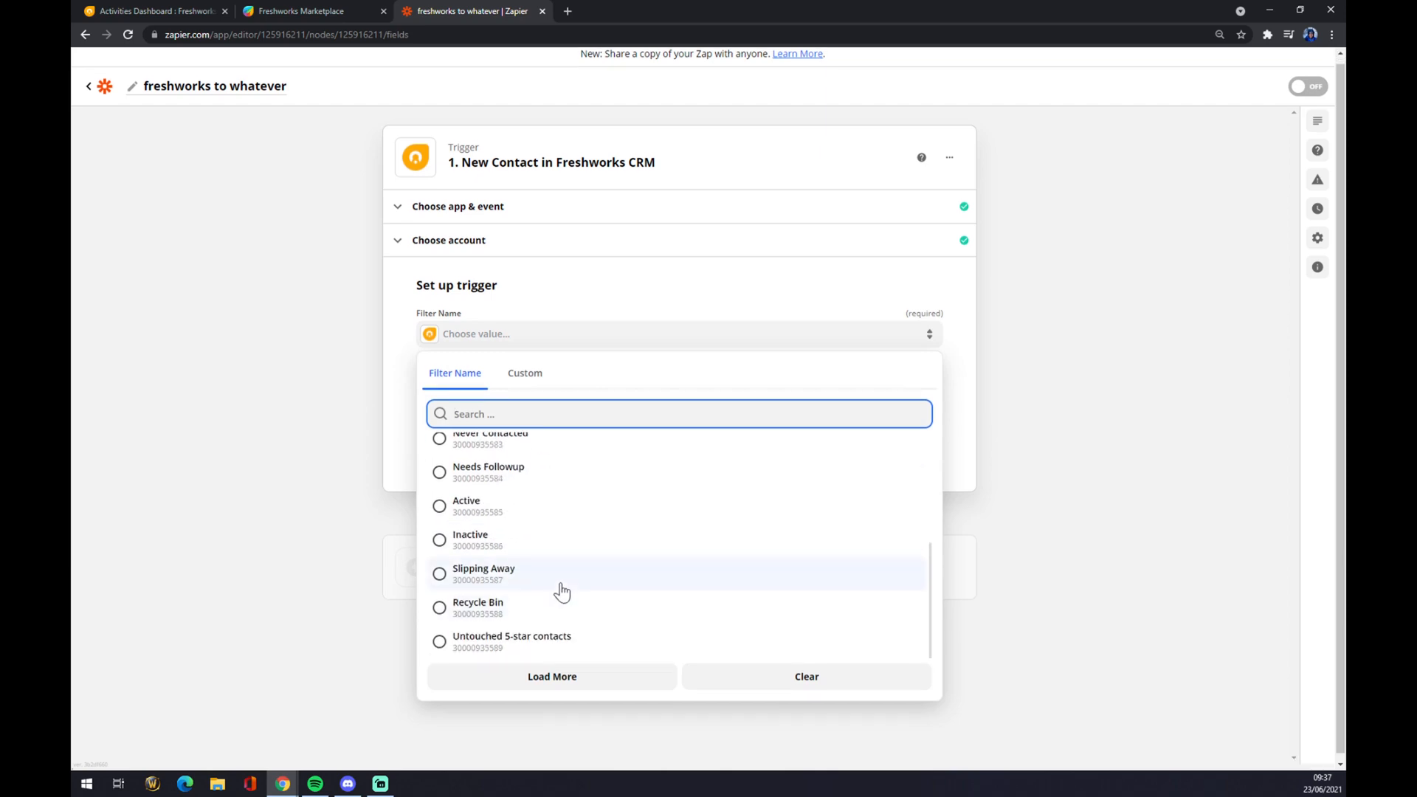
scroll(up, 3)
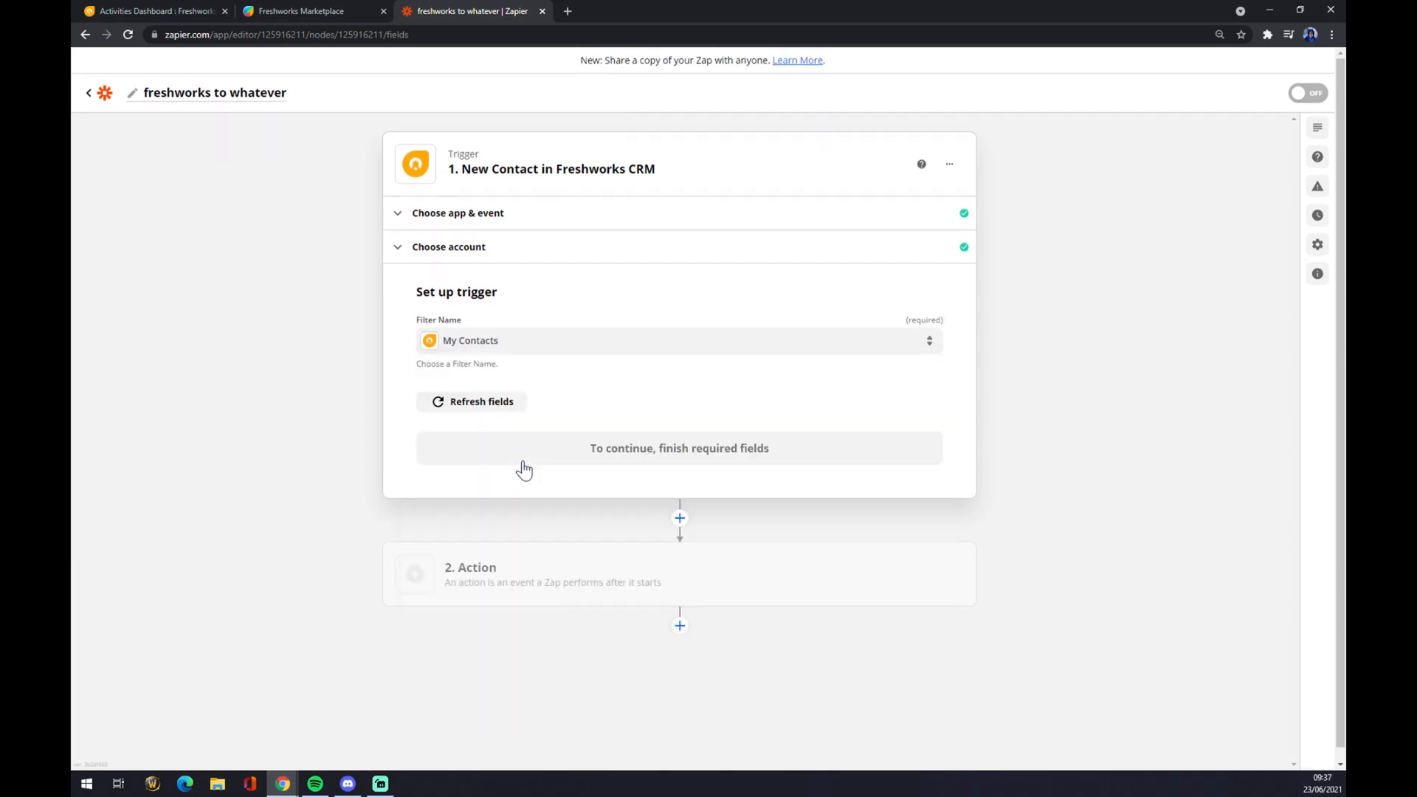
click(470, 402)
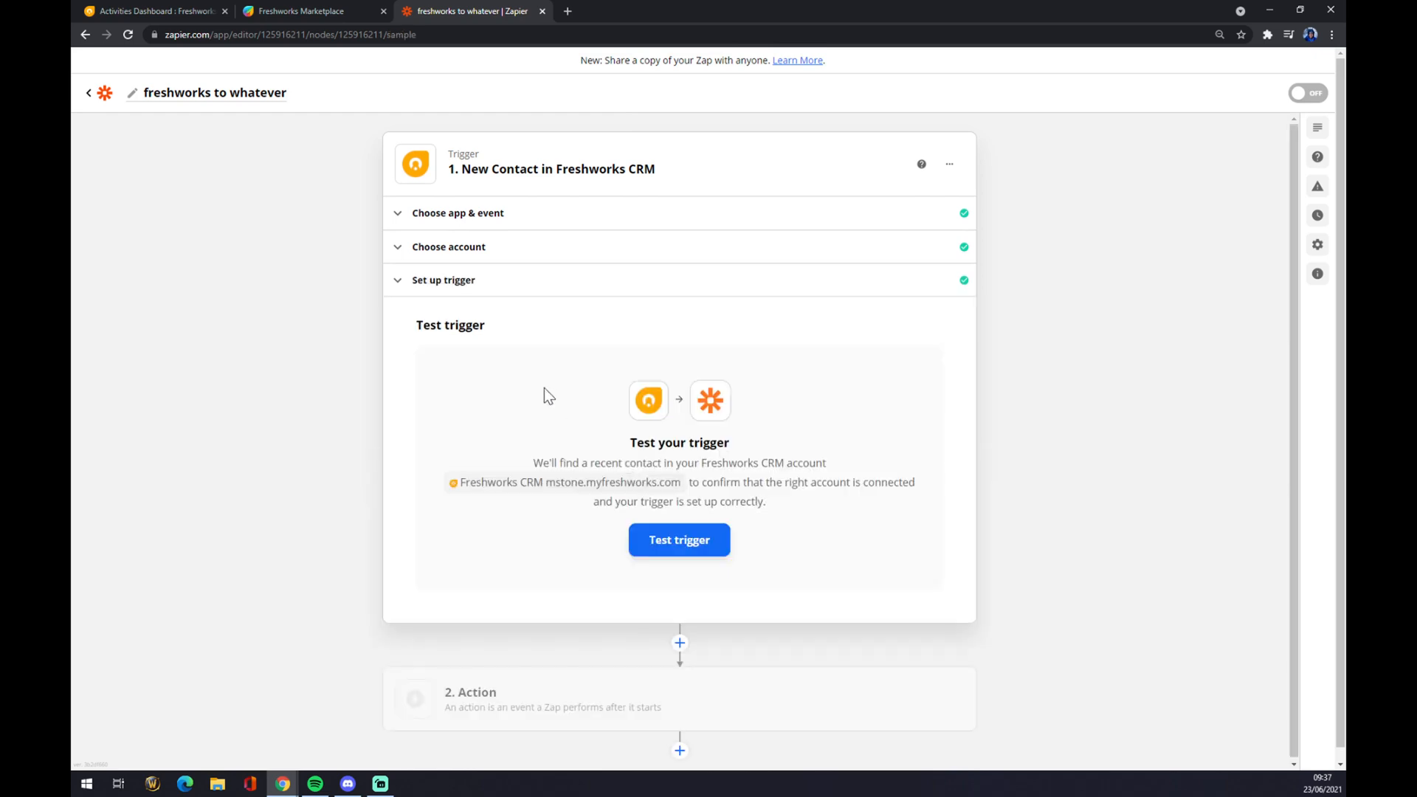
mouse_move(739, 488)
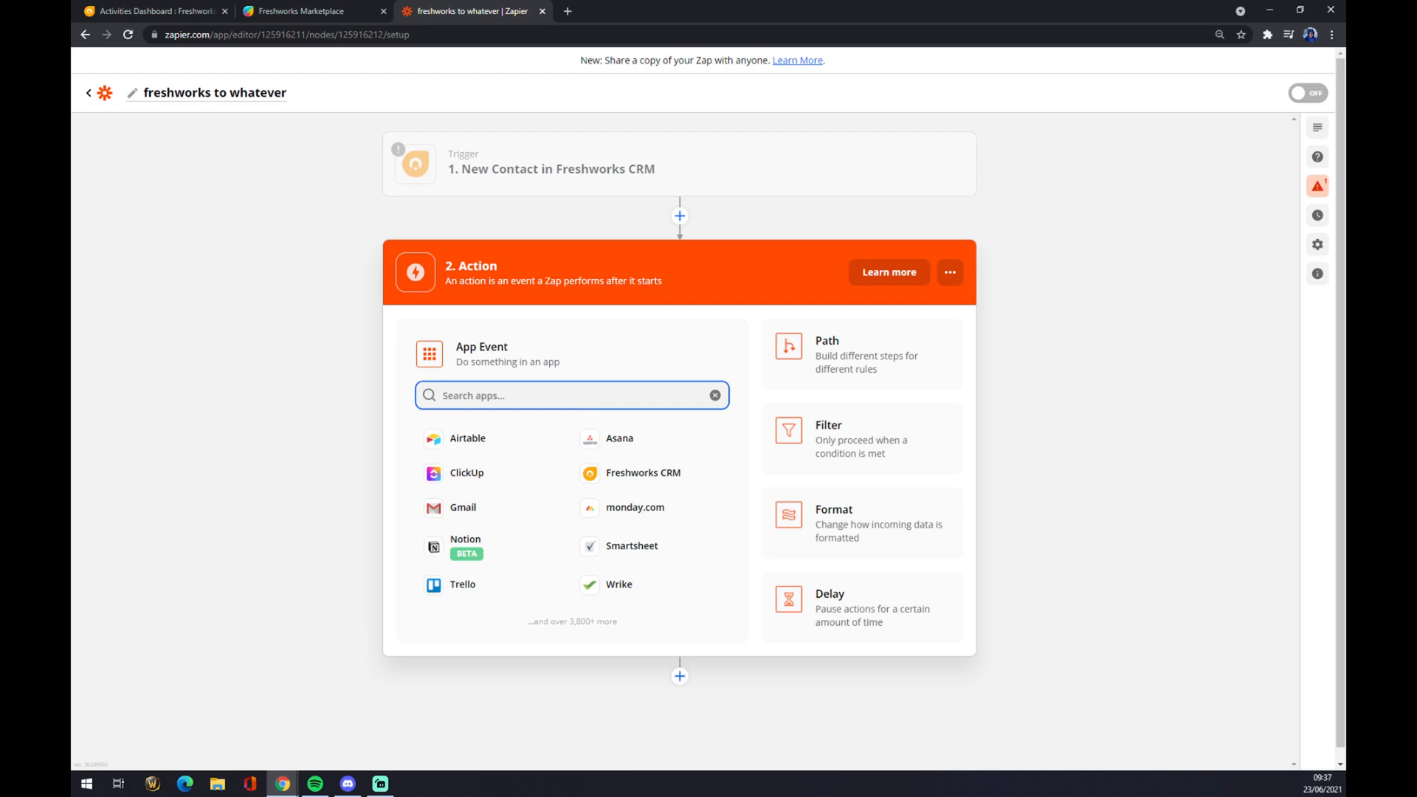
mouse_move(619, 438)
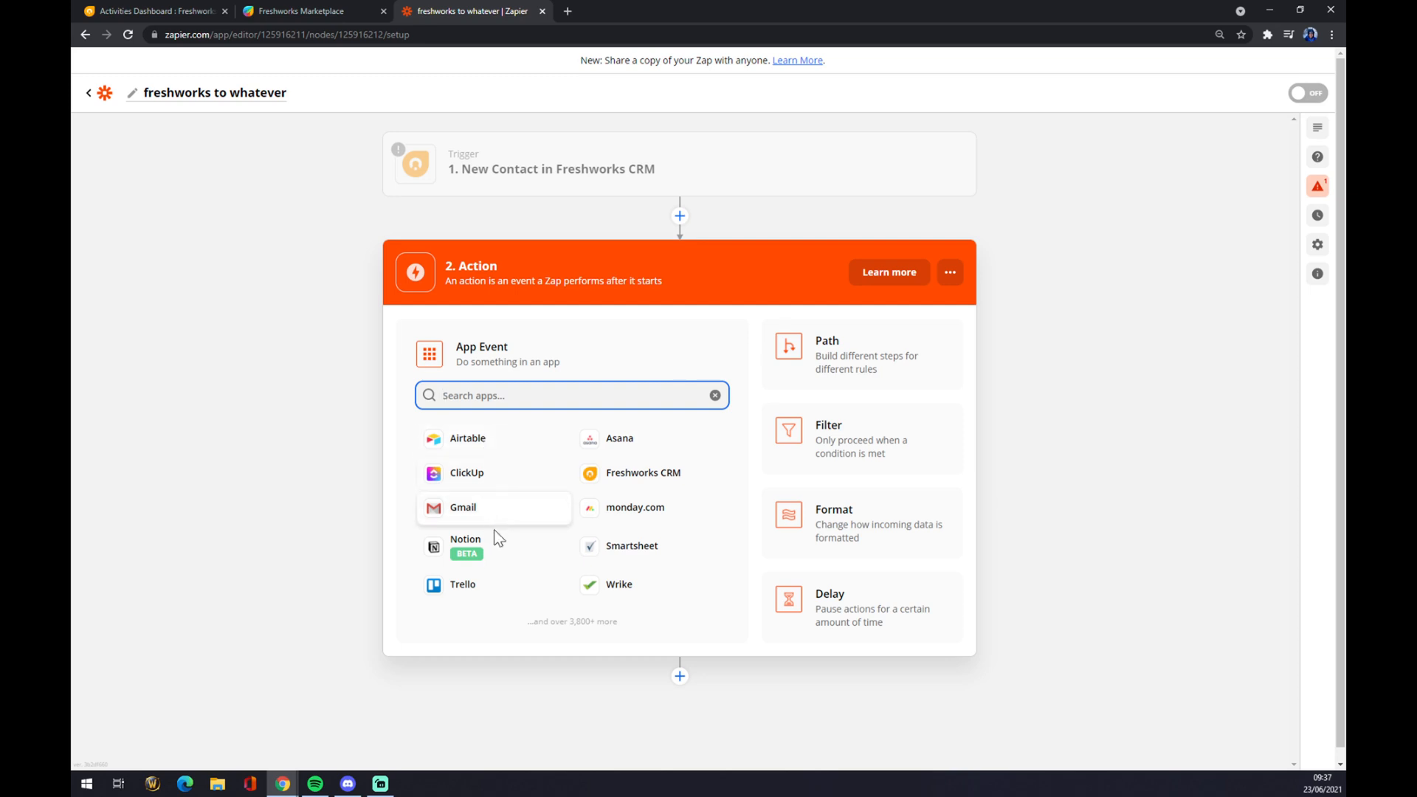
Choose Notion as the action app with the Create Database Item event.
click(464, 538)
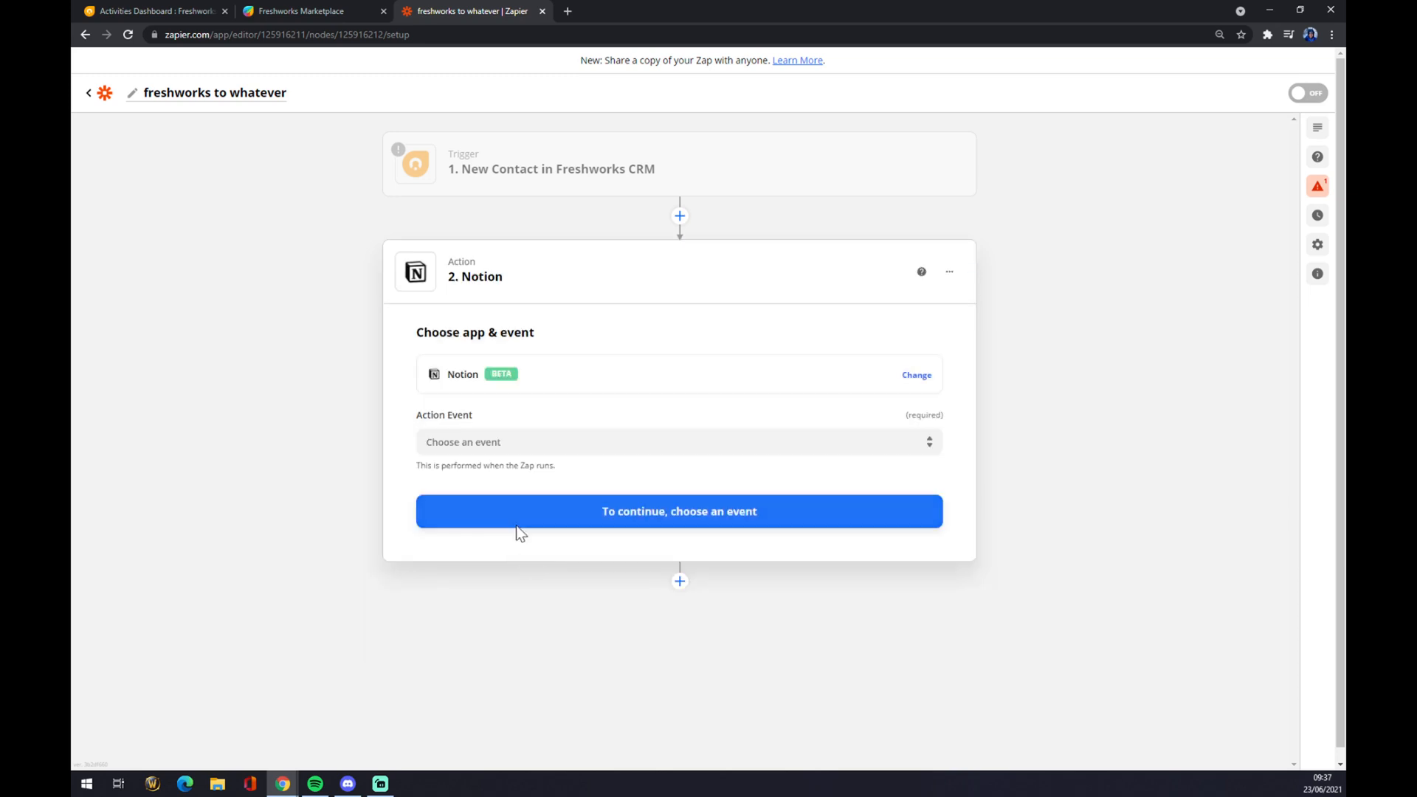
click(679, 442)
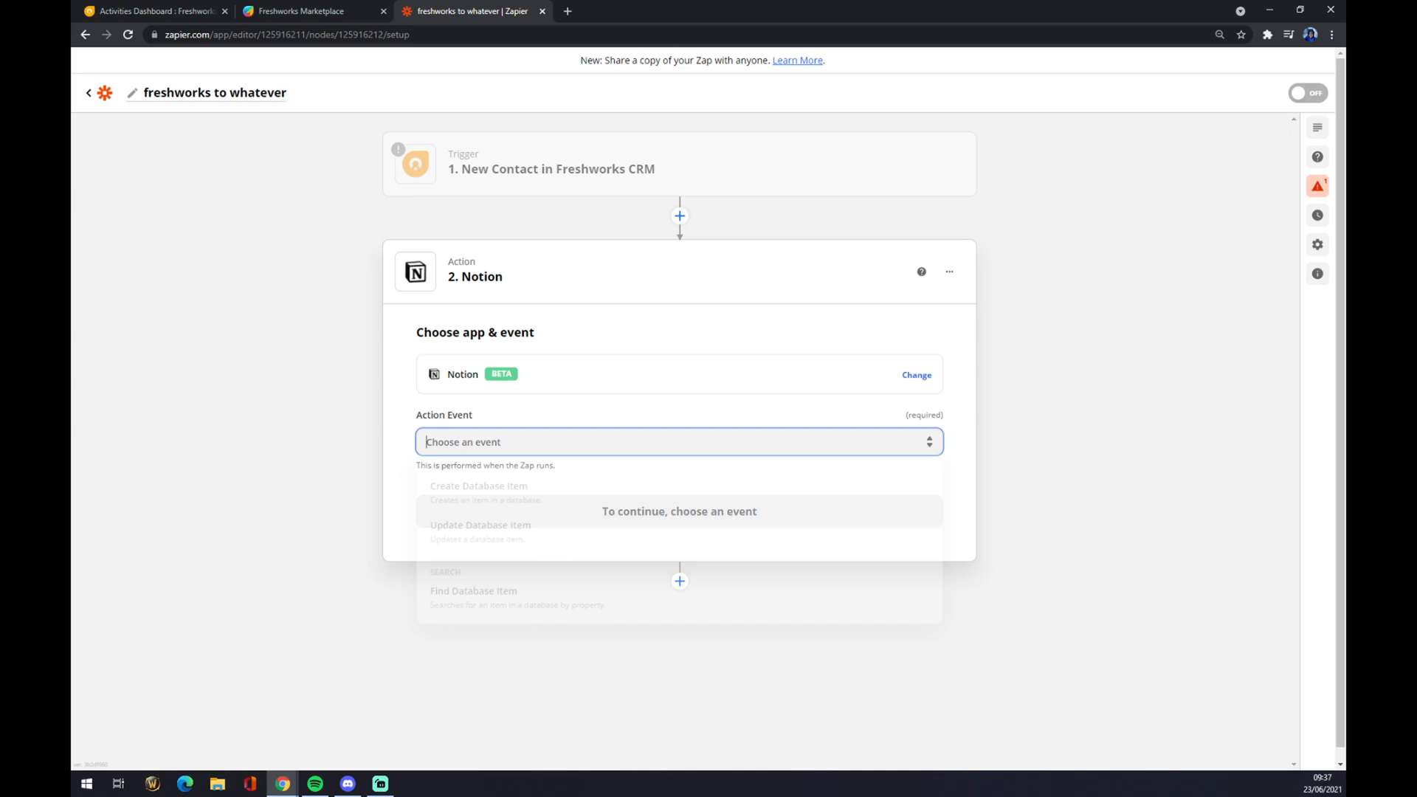
click(478, 486)
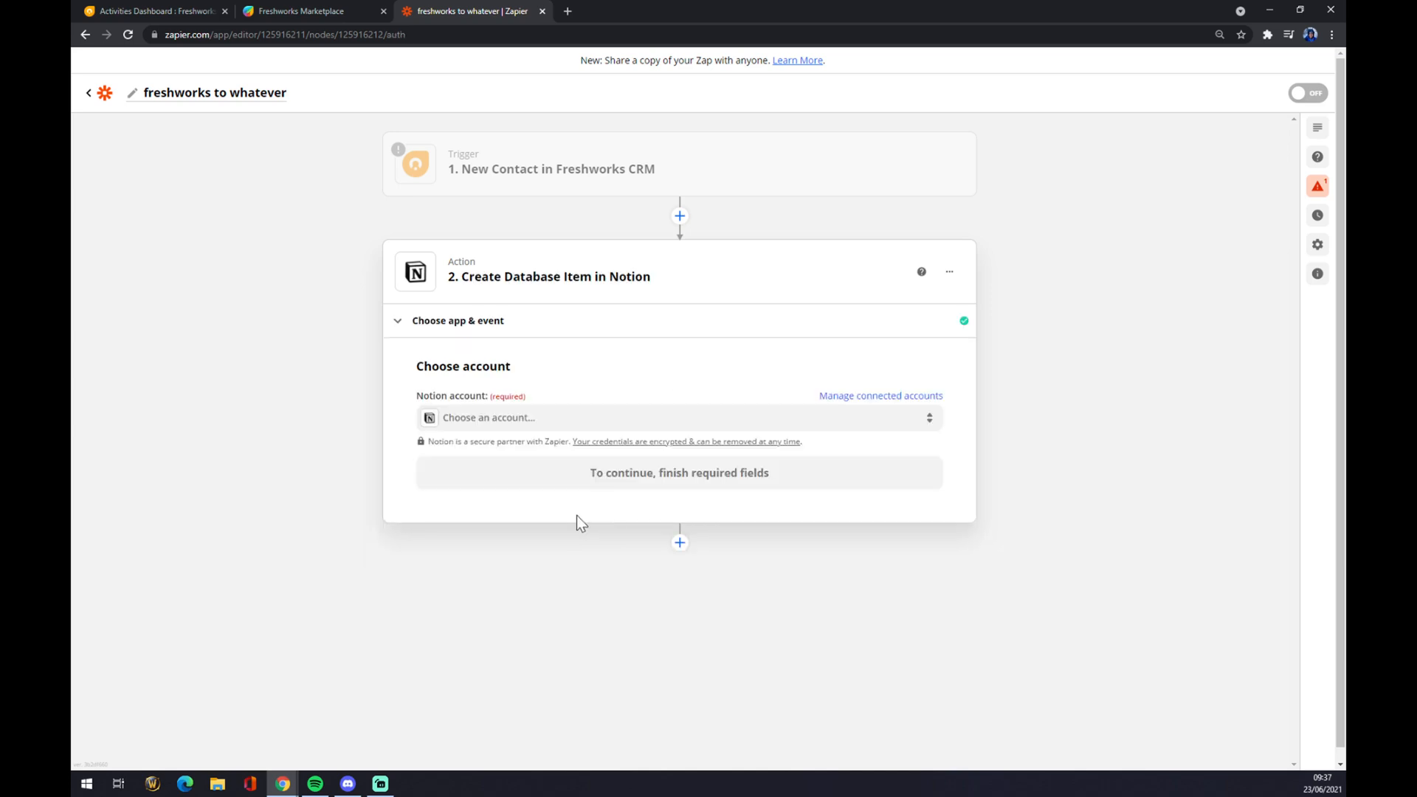
mouse_move(579, 511)
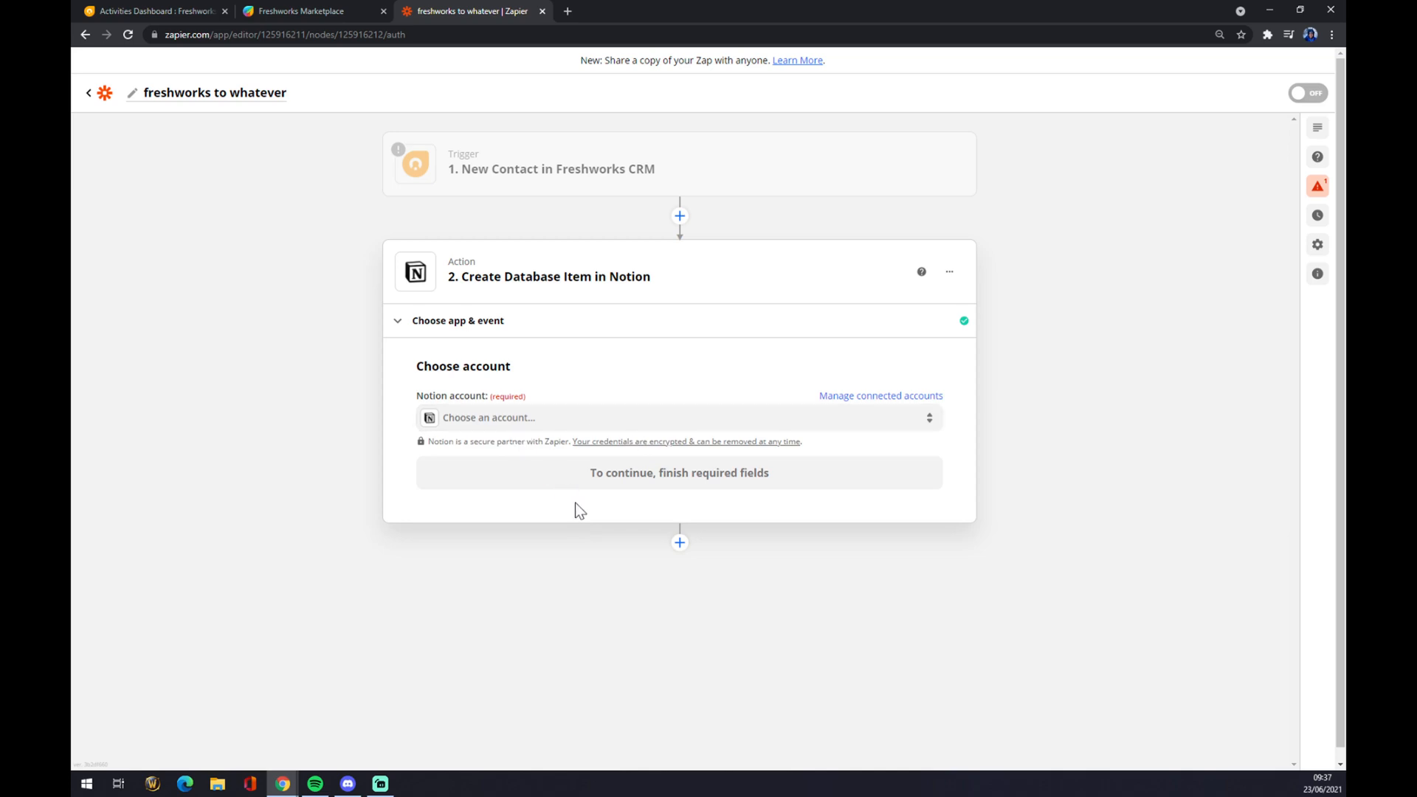